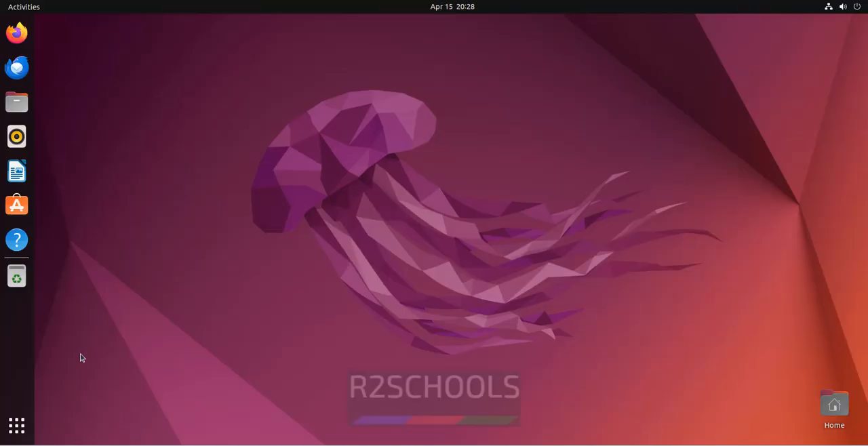
- Launch Terminal and run 'sudo systemctl status mariadb', entering the sudo password
click(17, 426)
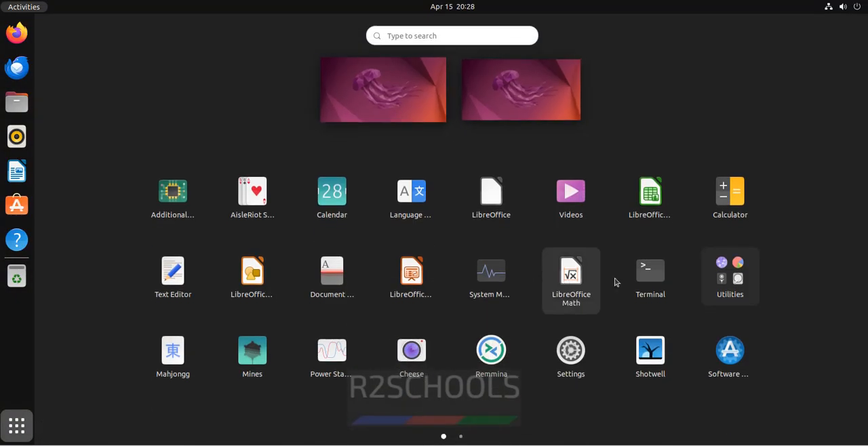
click(650, 271)
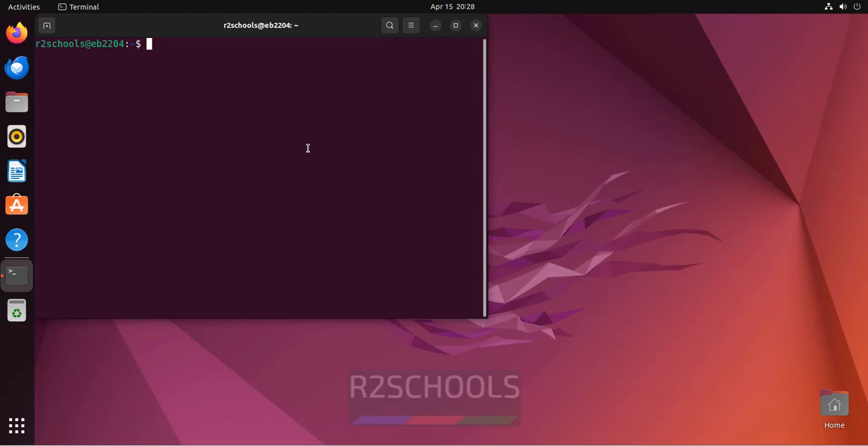
text(s)
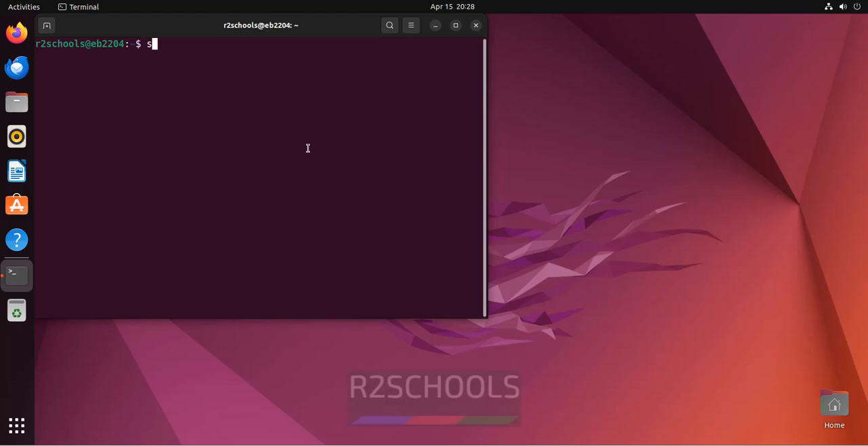
text(udo systemc)
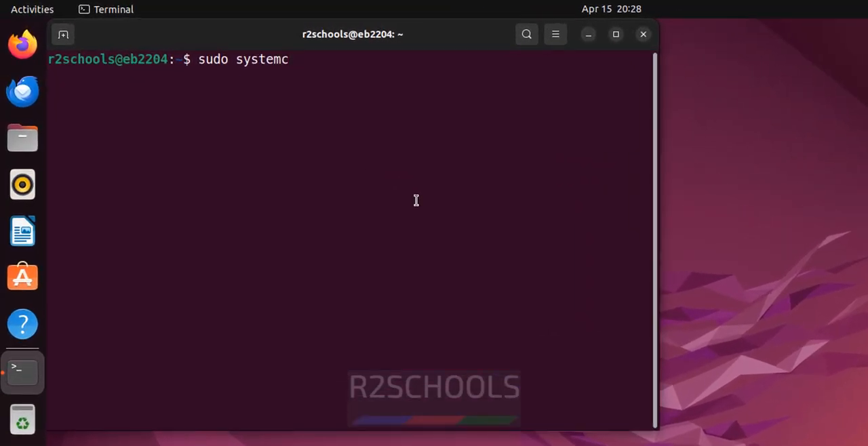
text(tl status ma)
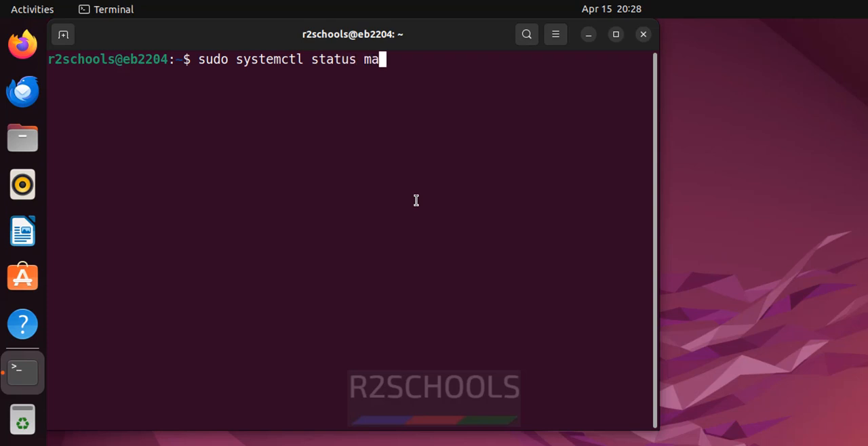
key(Return)
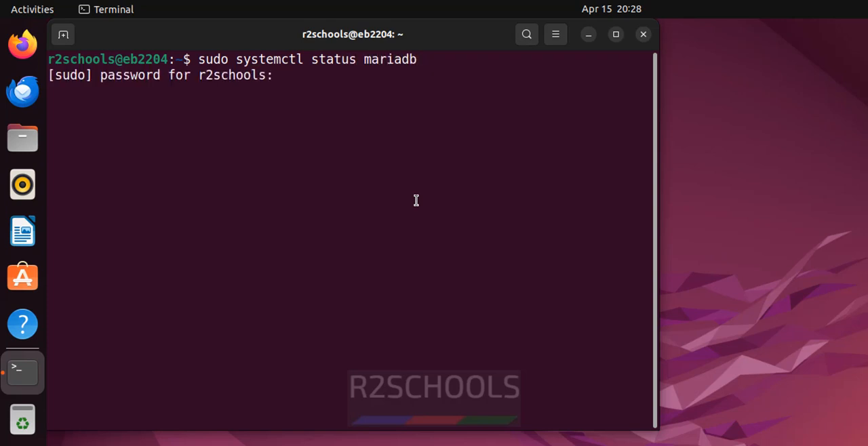
key(Return)
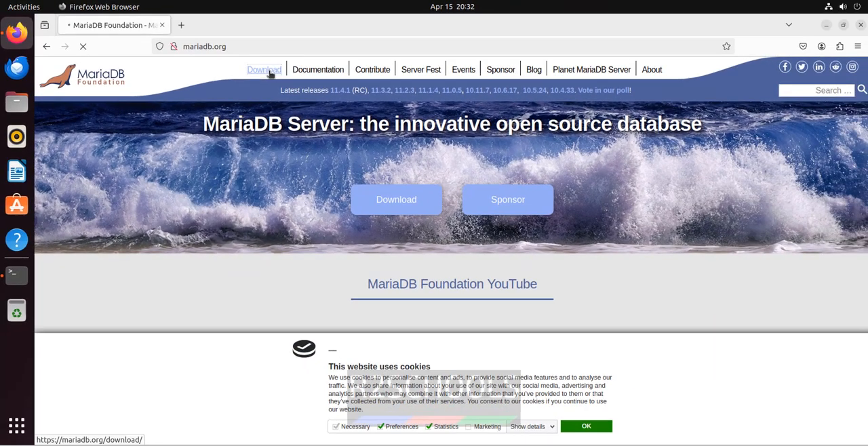
- Show MariaDB Server Repository instructions for Ubuntu 22.04 jammy and MariaDB 11.3 on mariadb.org
click(264, 69)
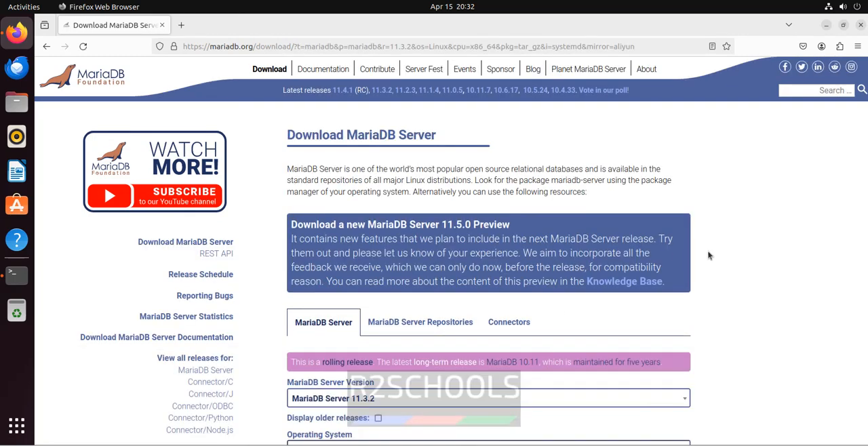
scroll(down, 3)
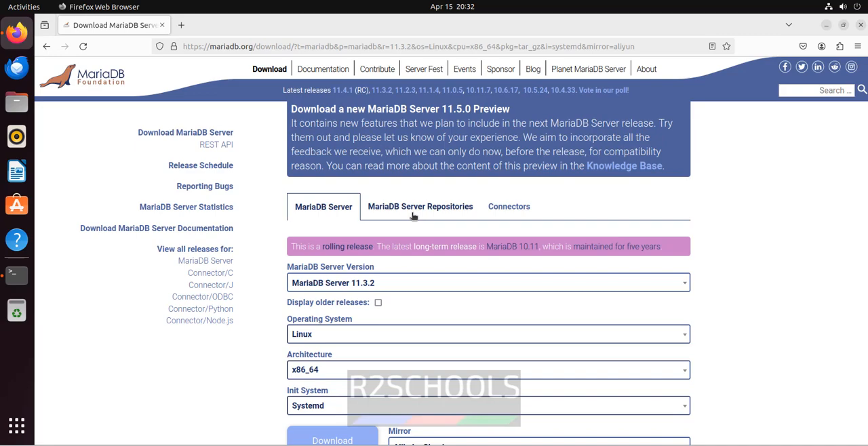
click(420, 206)
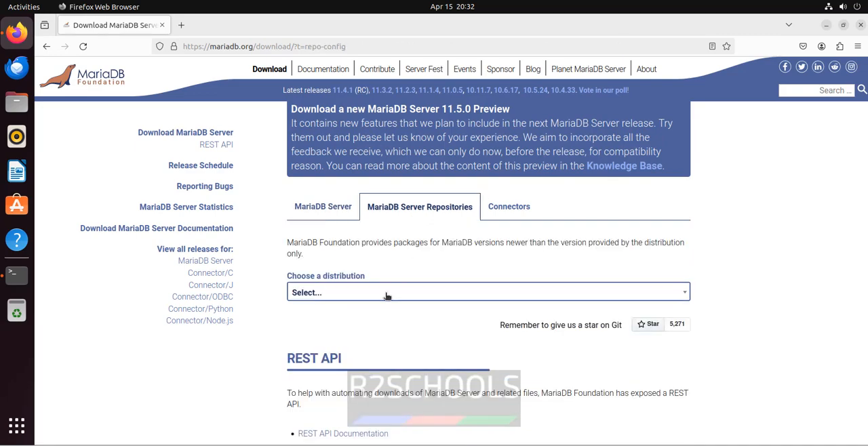
click(487, 292)
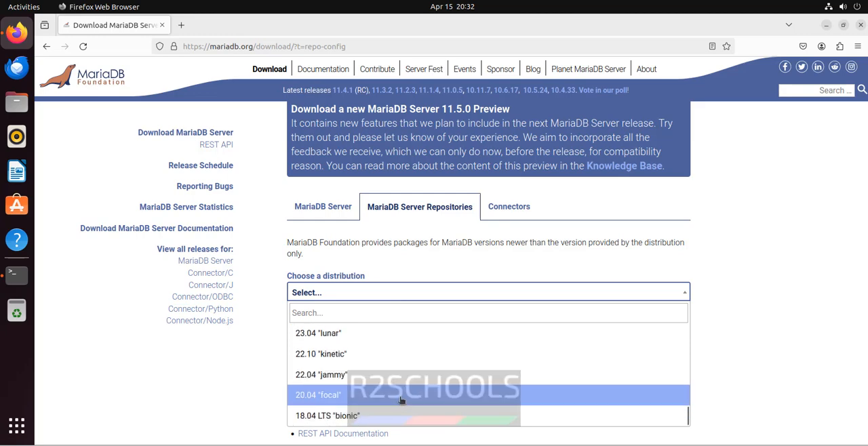
mouse_move(368, 342)
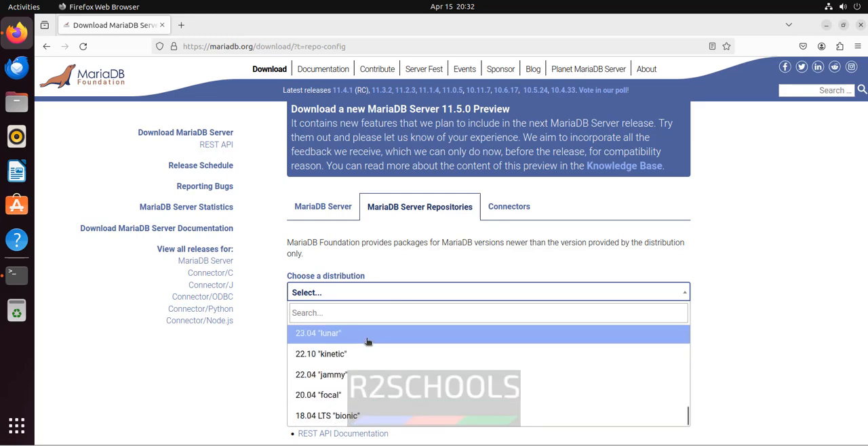
mouse_move(364, 375)
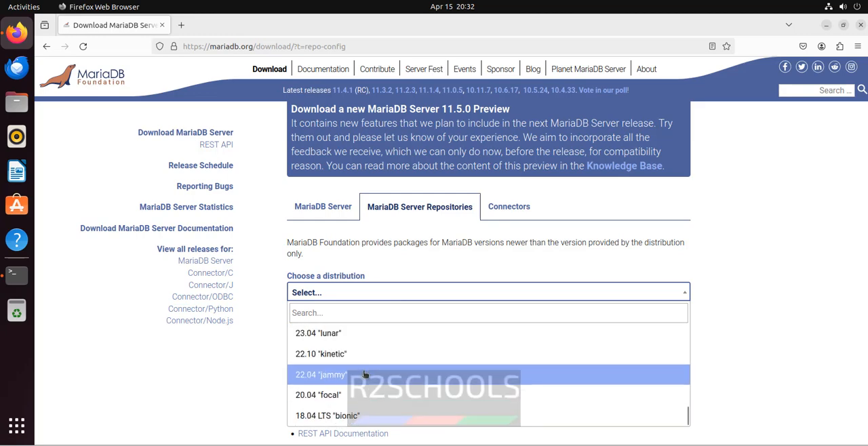
click(321, 374)
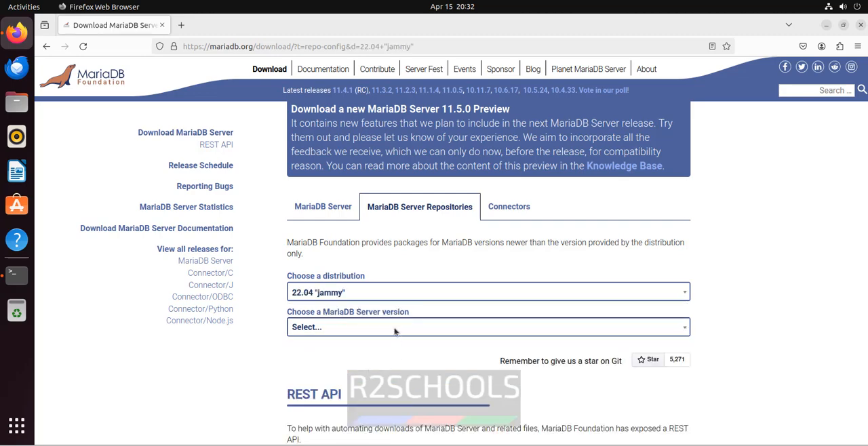
click(488, 327)
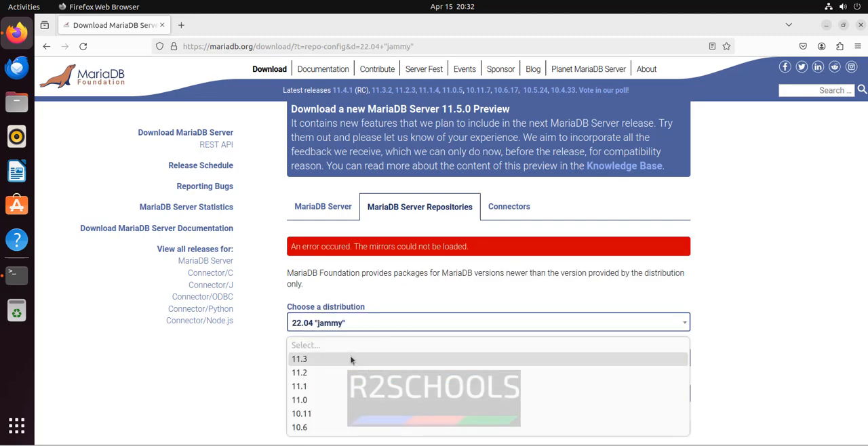
mouse_move(346, 364)
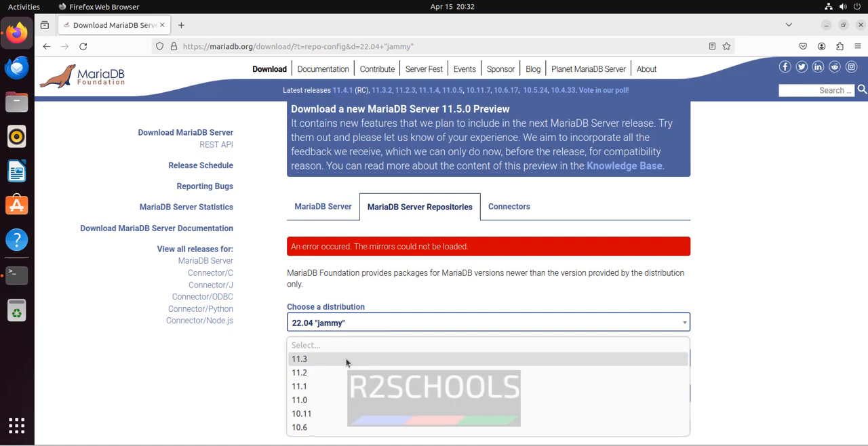
mouse_move(322, 409)
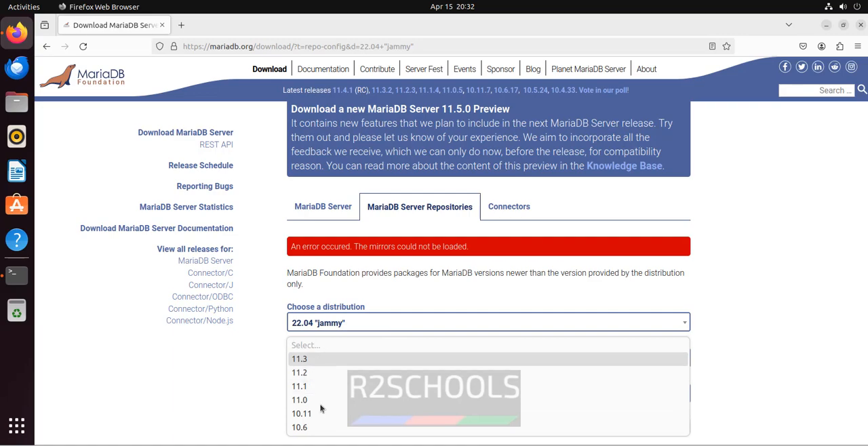
click(299, 359)
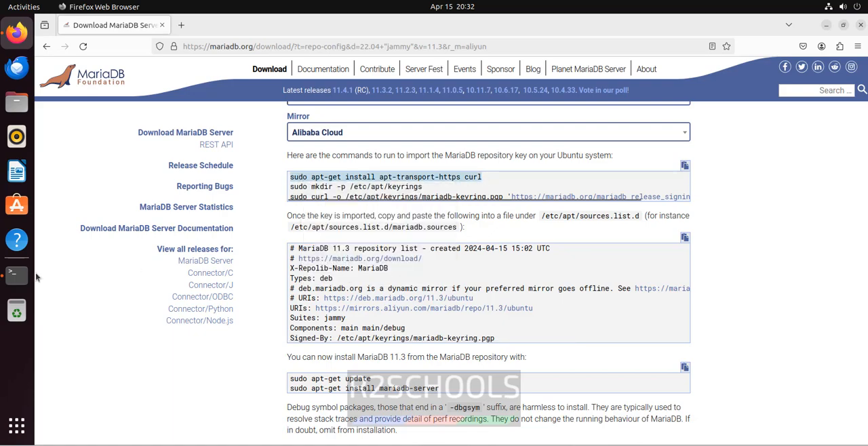
- Install apt-transport-https and curl, create /etc/apt/keyrings, and copy the signing key command
click(16, 274)
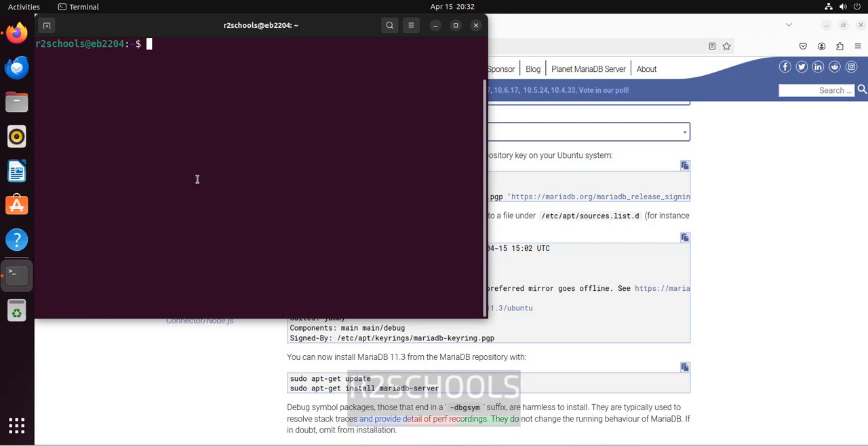
key(Return)
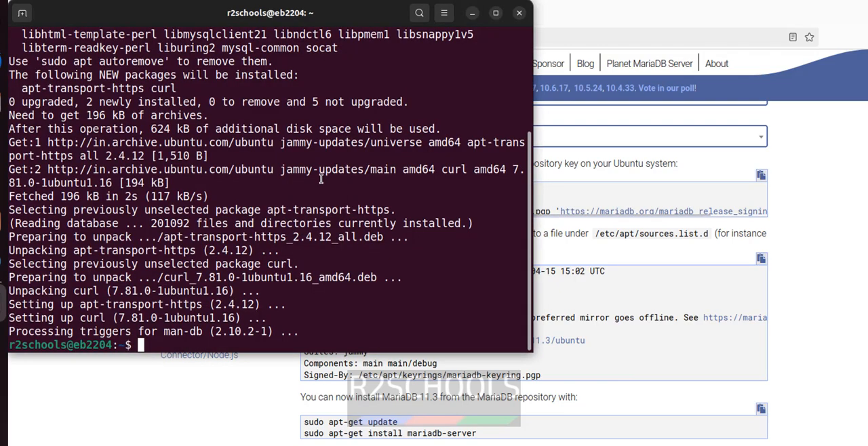
text(sudo mkdir -p /etc/apt/keyrings)
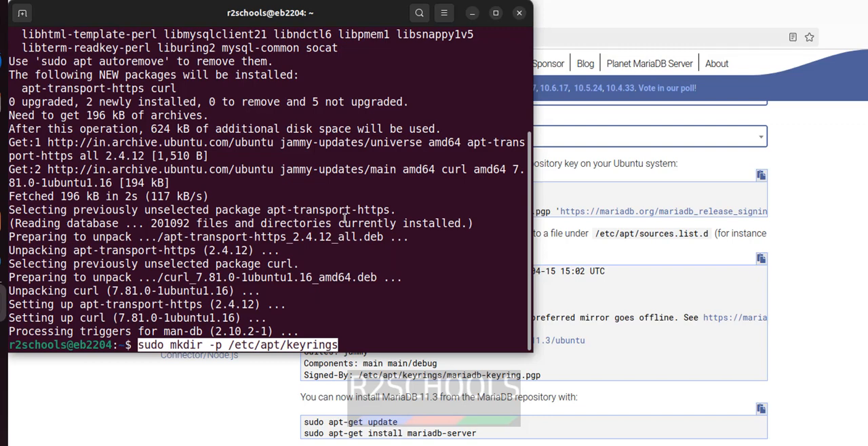
key(Return)
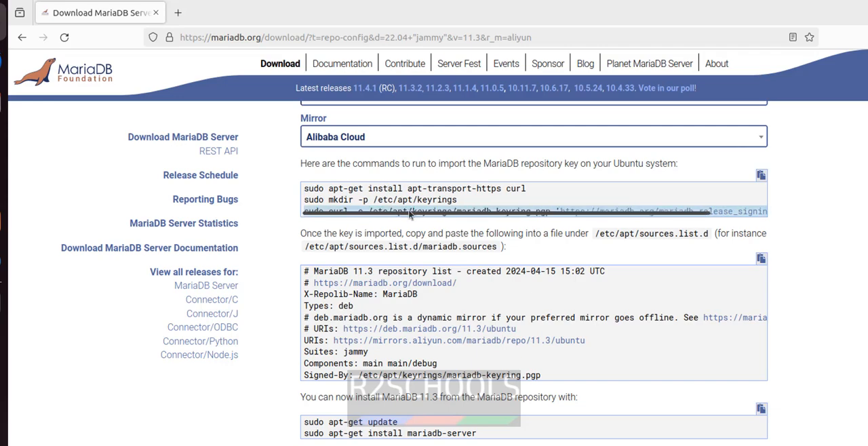
right_click(407, 211)
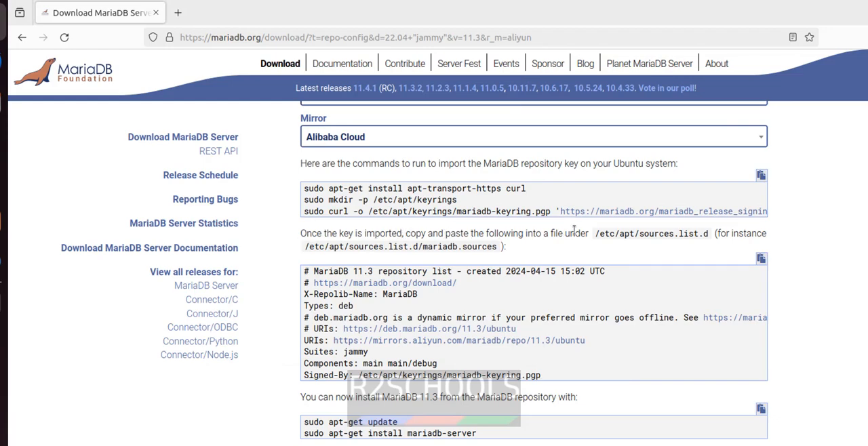
mouse_move(595, 234)
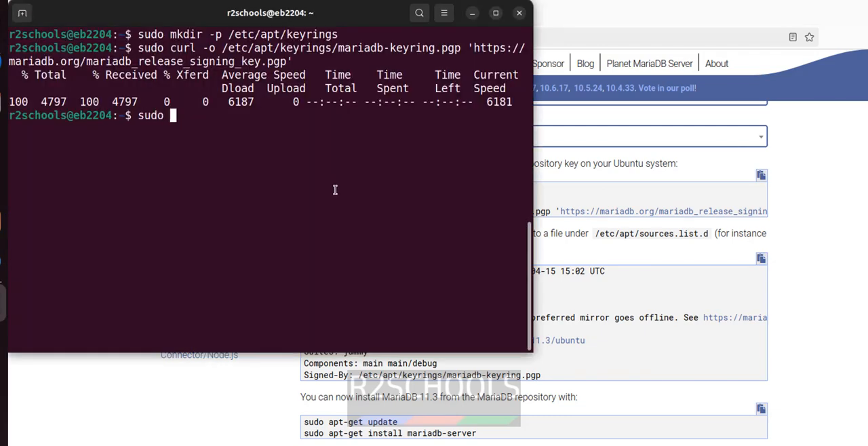
- Paste the MariaDB 11.3 repository block into /etc/apt/sources.list.d/mariadb.sources and save it with :wq!
right_click(334, 189)
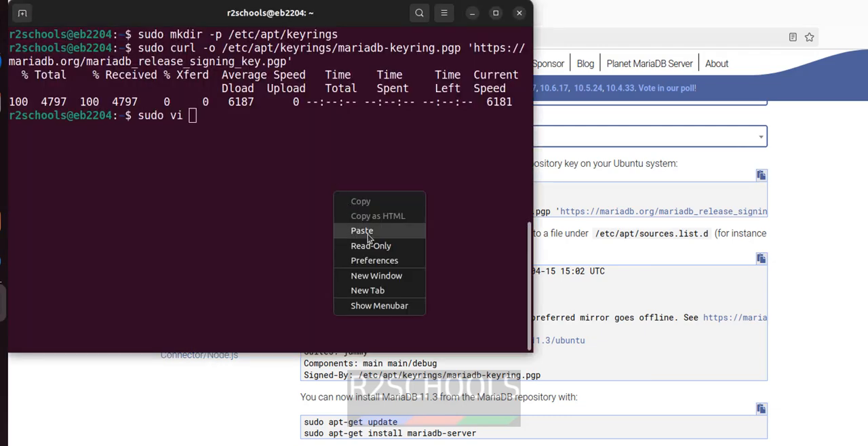
click(362, 231)
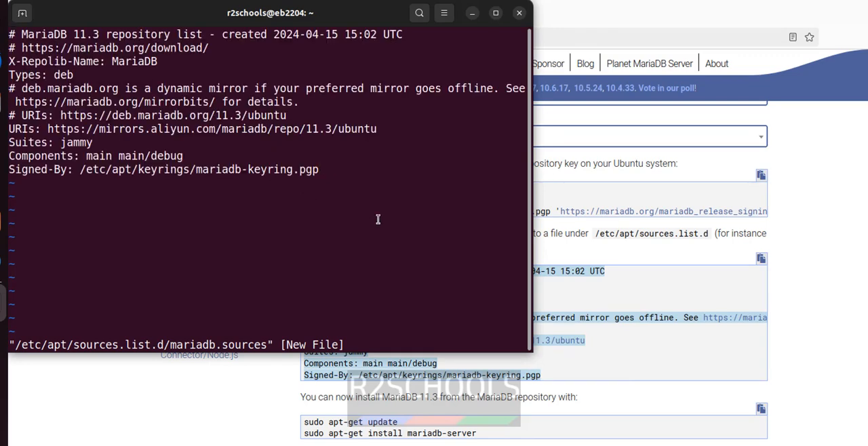
text(:wq!)
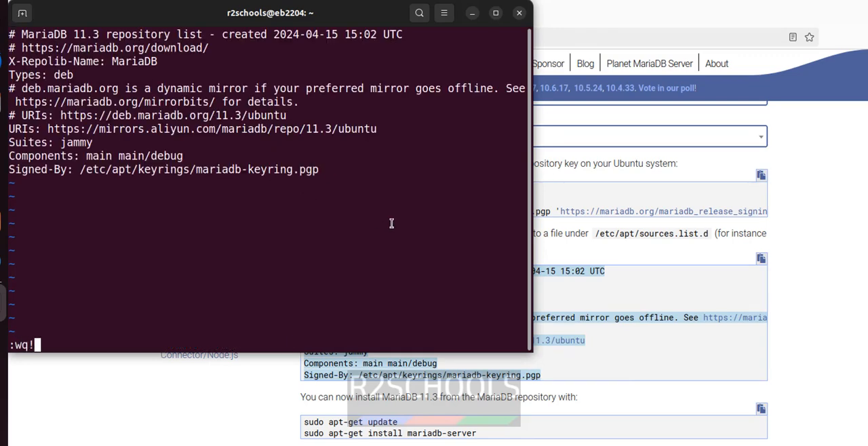
key(Return)
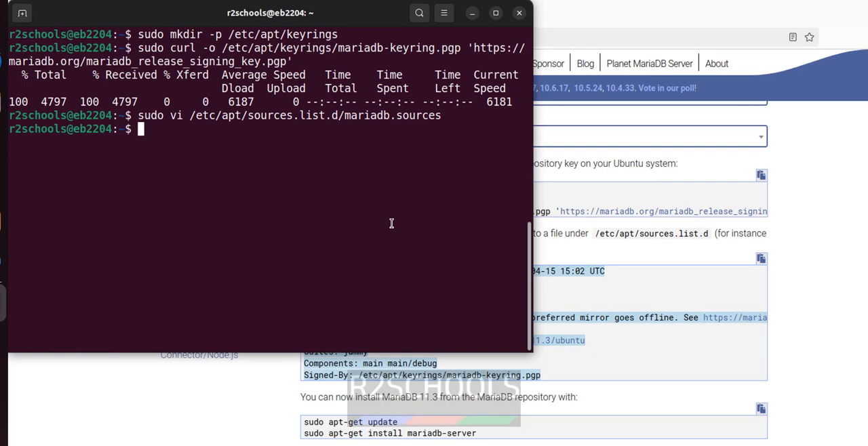
mouse_move(384, 249)
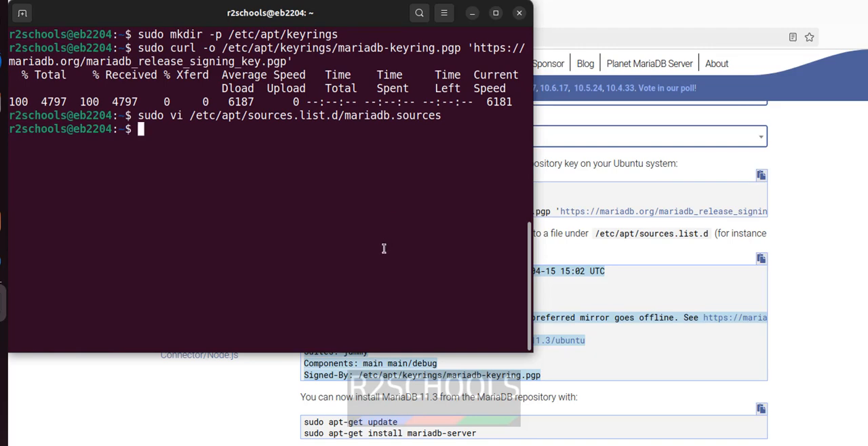
- Refresh the package lists with sudo apt-get update
text(sudo a)
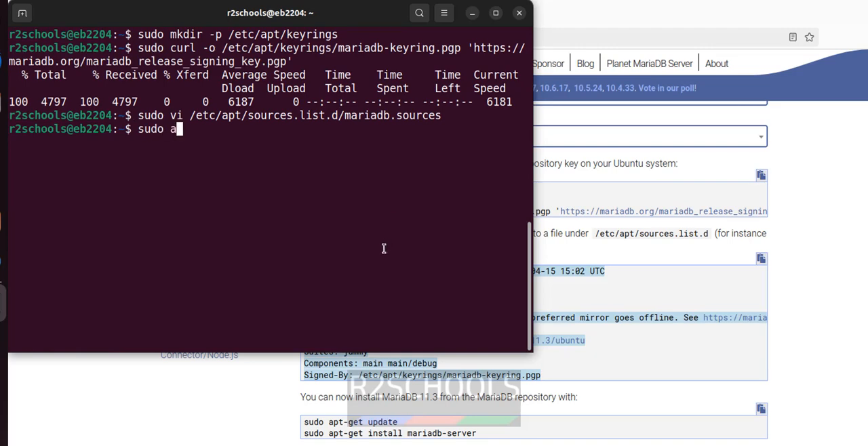
text(pt-get up)
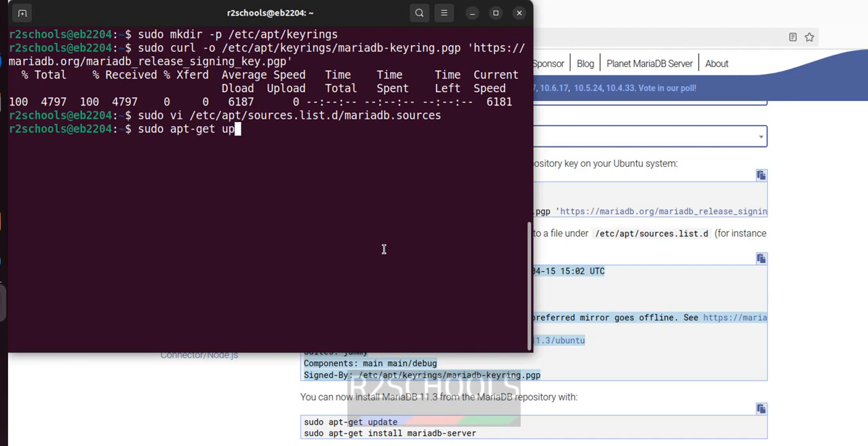
key(Return)
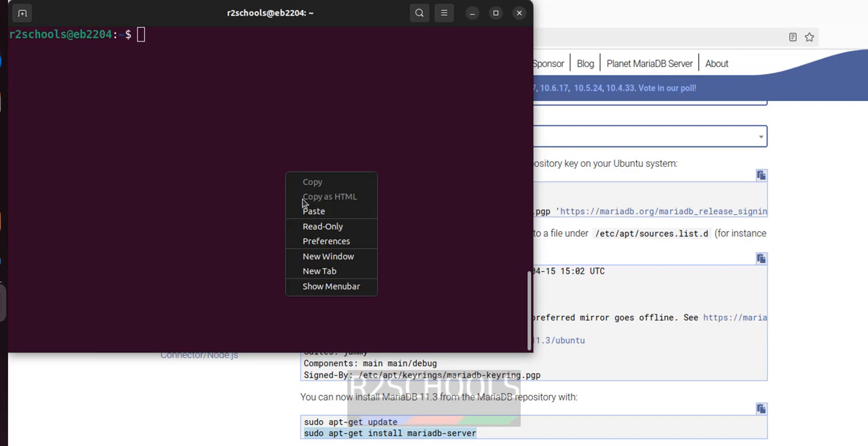
- Install mariadb-server, confirming the new packages with y
click(314, 211)
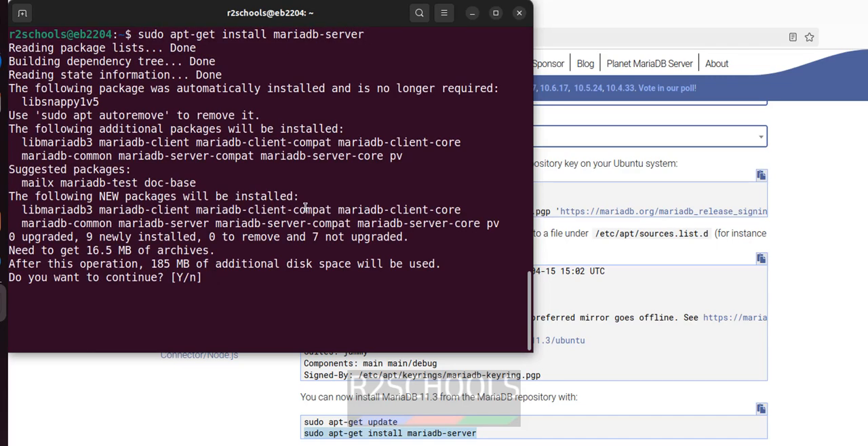
text(y)
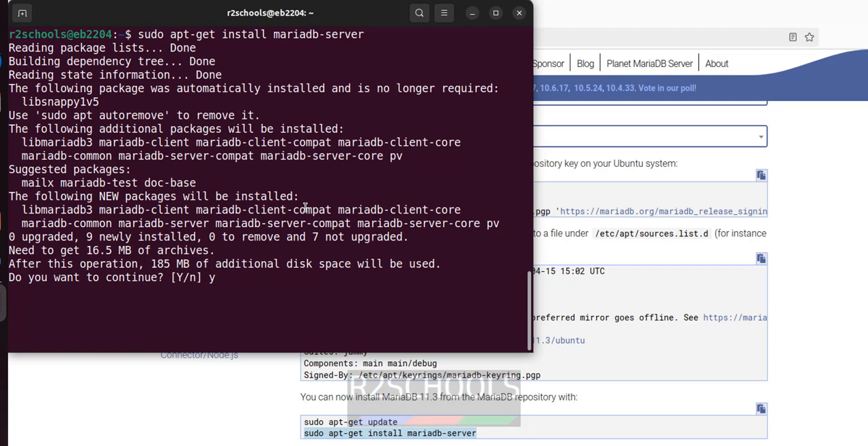
key(Return)
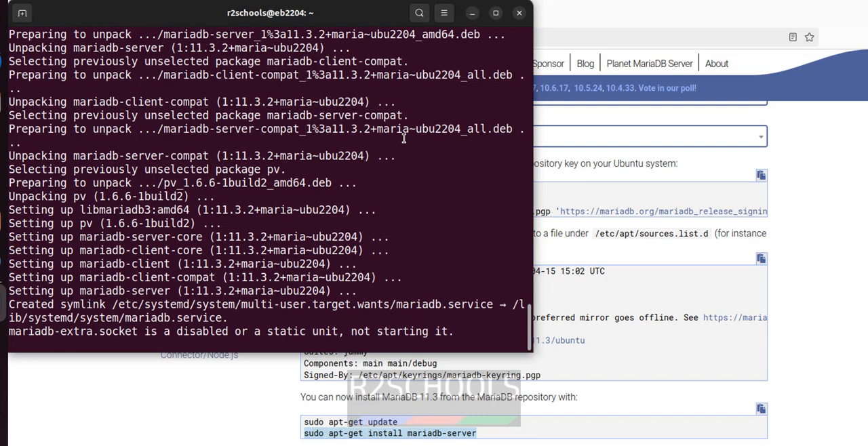
scroll(down, 3)
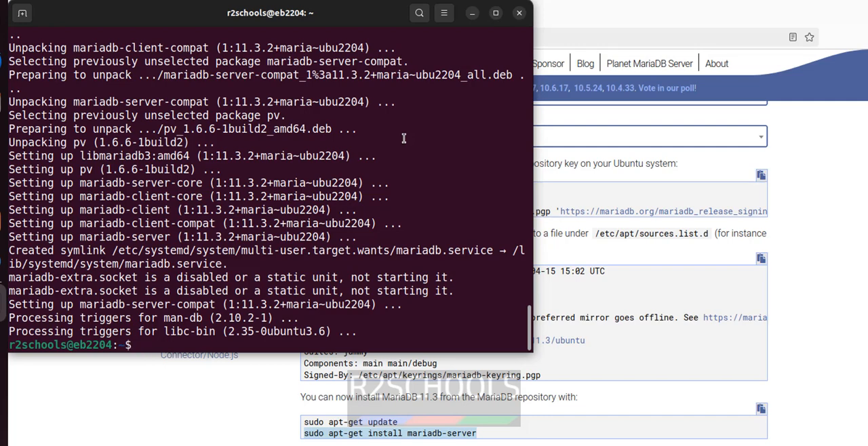
- Clear the screen, confirm mariadb is active and enabled via systemctl status, then quit the pager
key(ctrl+l)
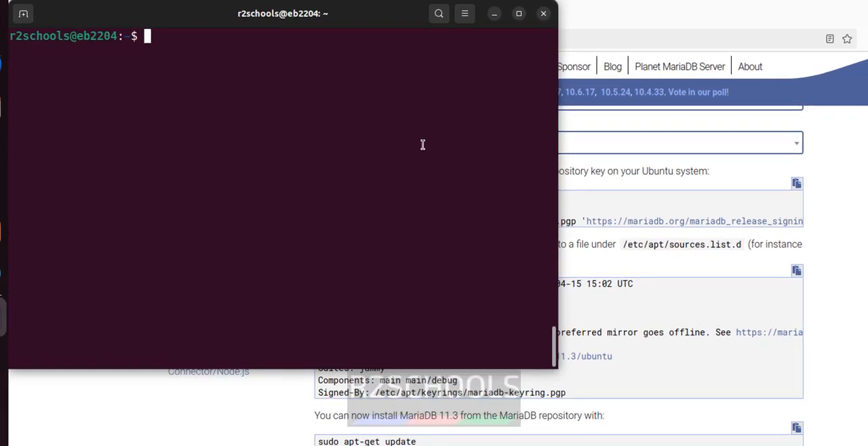
text(sudo syste)
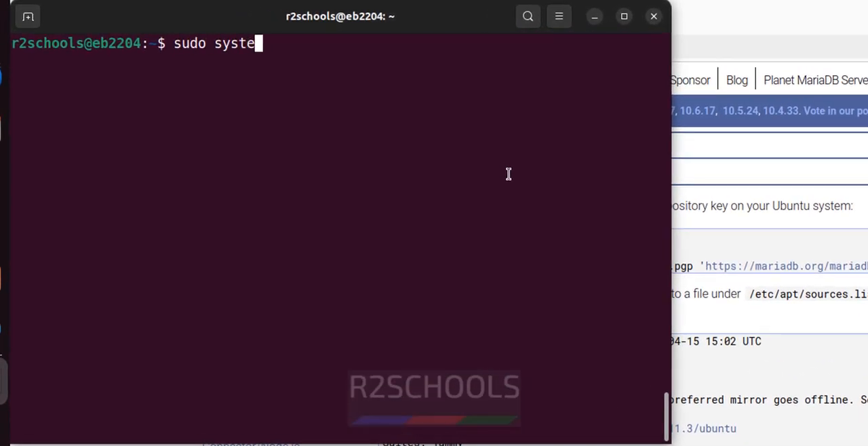
text(mctl)
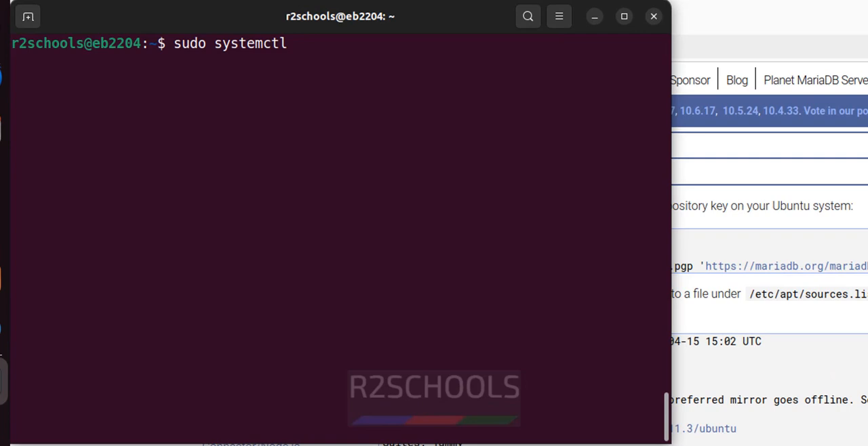
text(status ma)
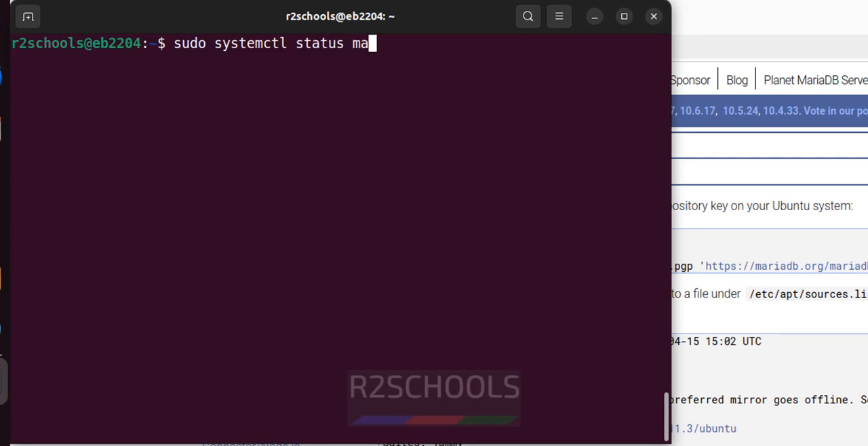
text(riadb)
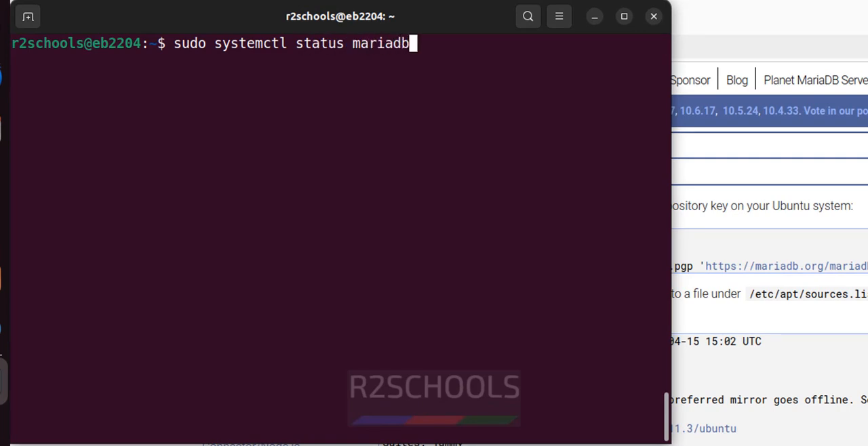
key(Return)
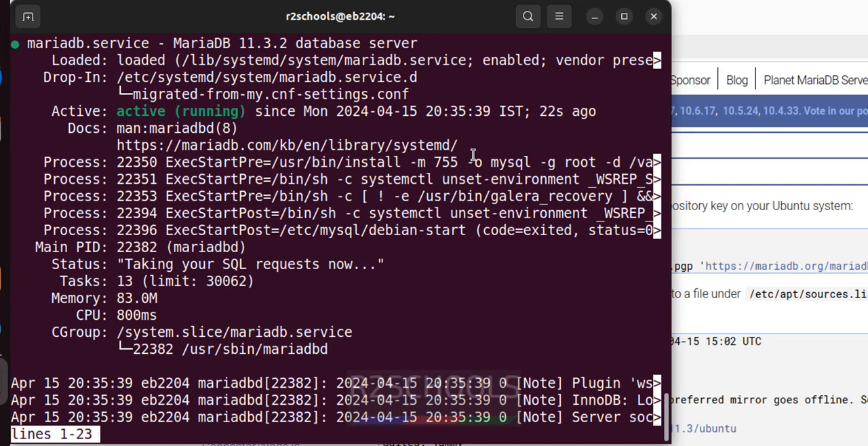
mouse_move(179, 113)
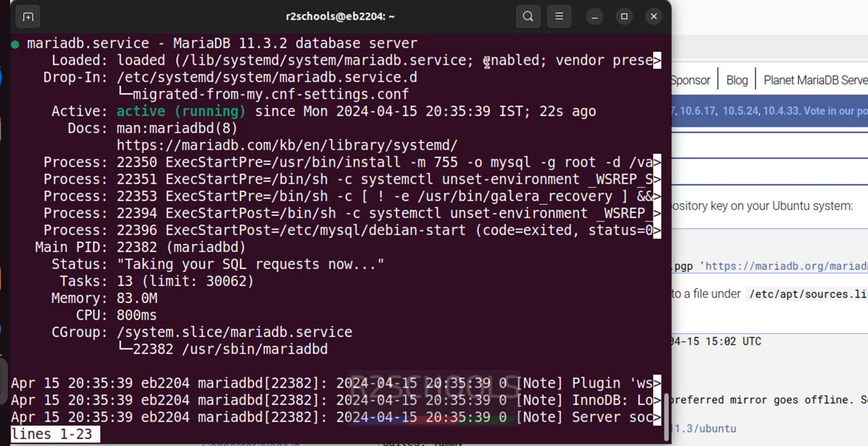
double_click(511, 61)
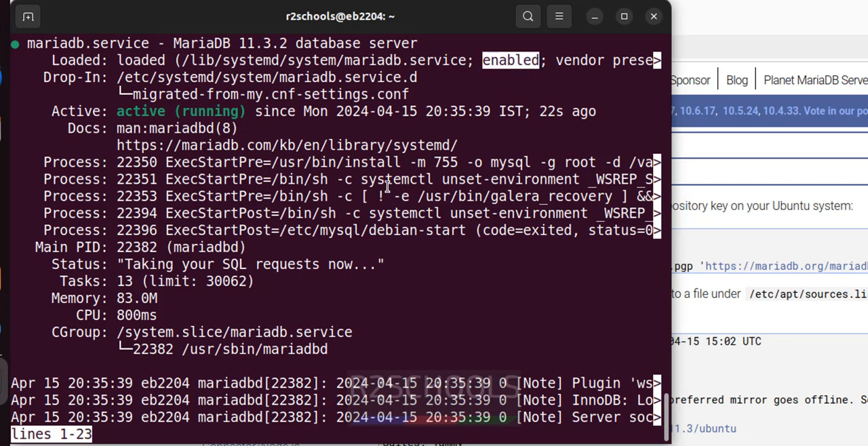
key(q)
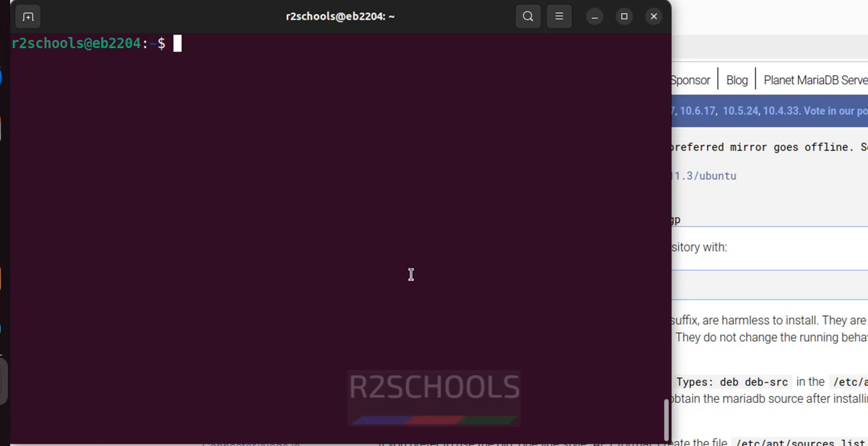
mouse_move(228, 234)
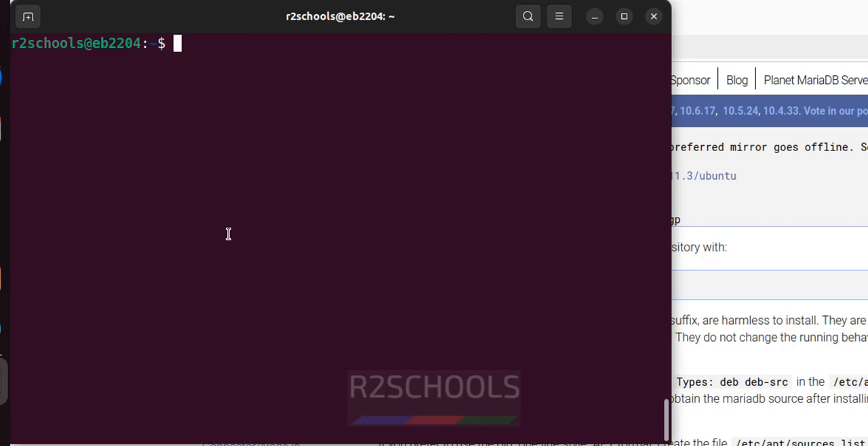
- Start the MariaDB monitor with sudo mariadb and list the four system databases
text(sudo)
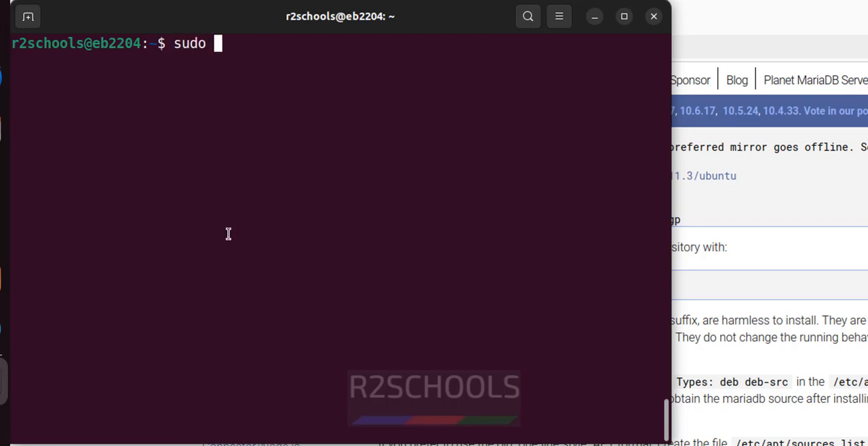
text(mariadb)
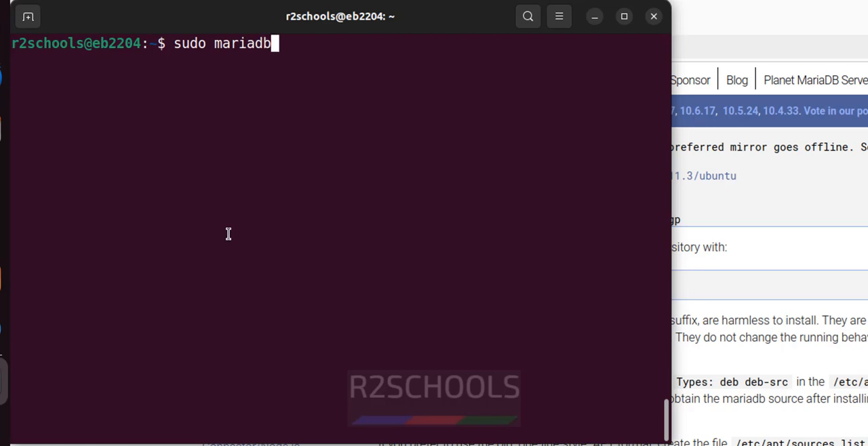
key(Return)
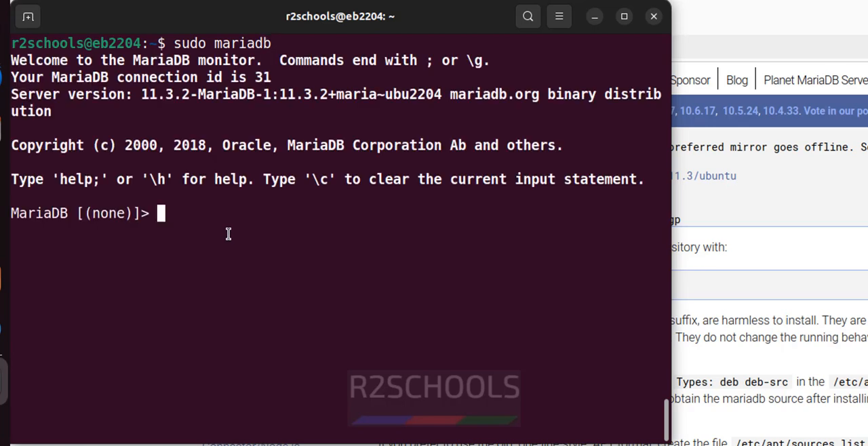
text(show databases)
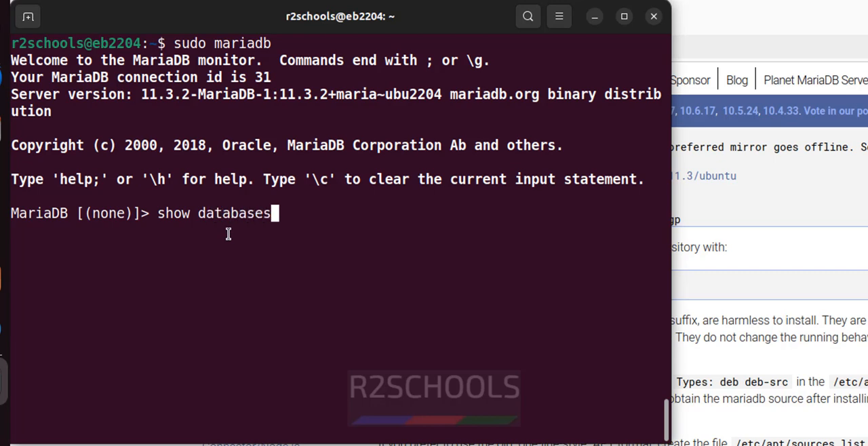
key(Return)
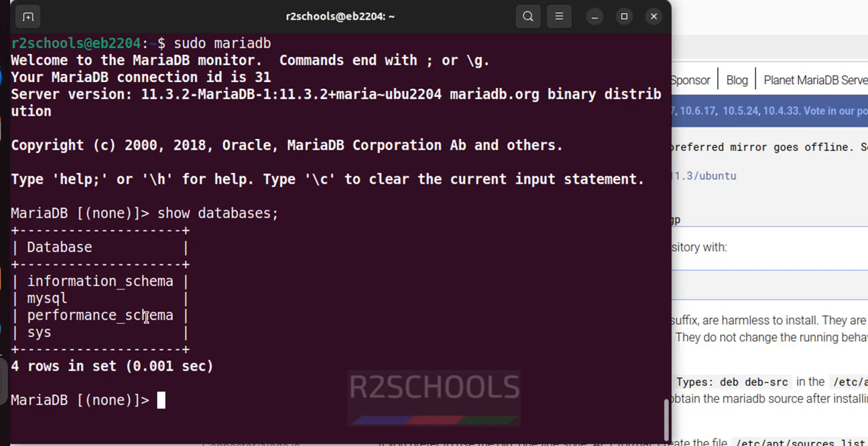
- Query the server version with select version(), which reports 11.3.2
text(sel)
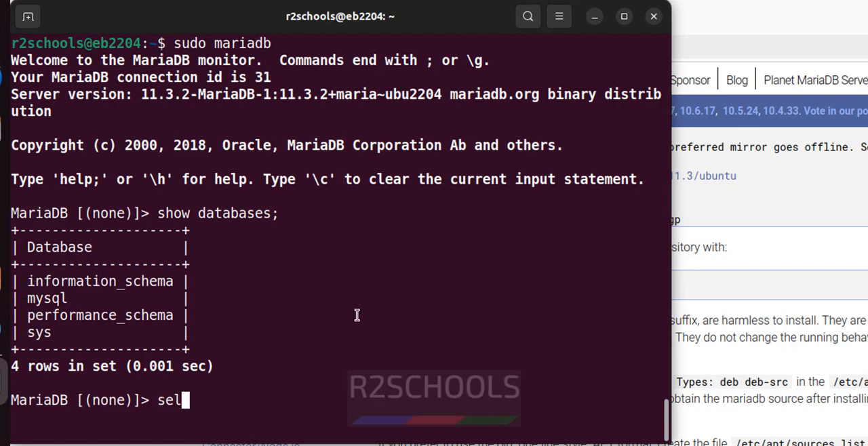
text(ect ve)
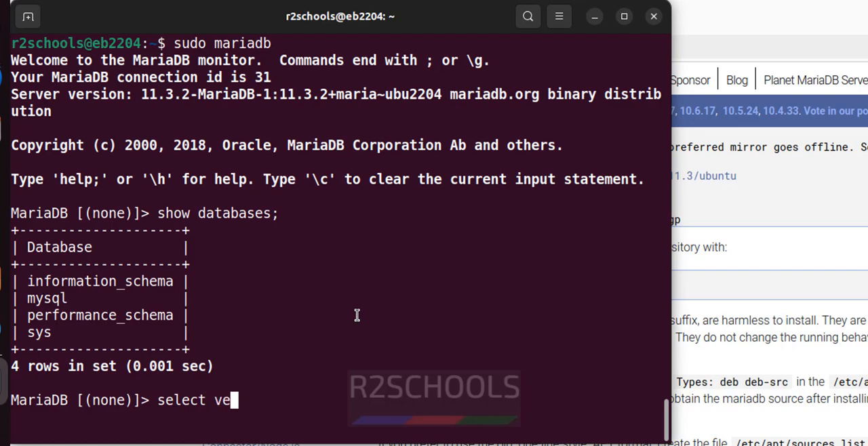
text(rsion())
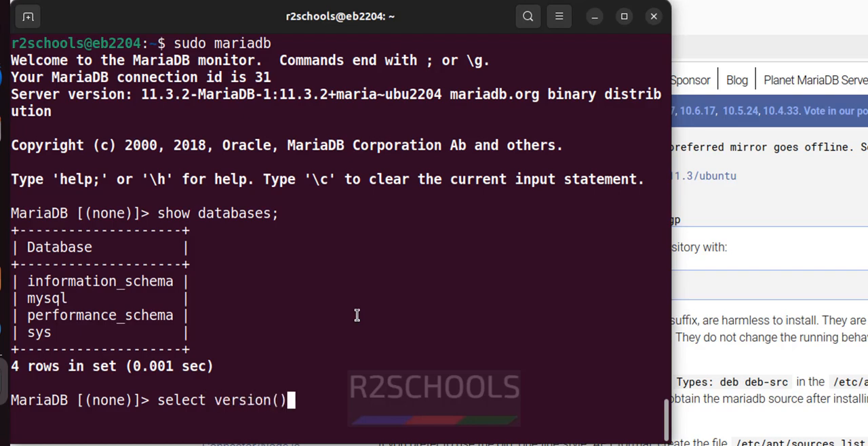
key(Return)
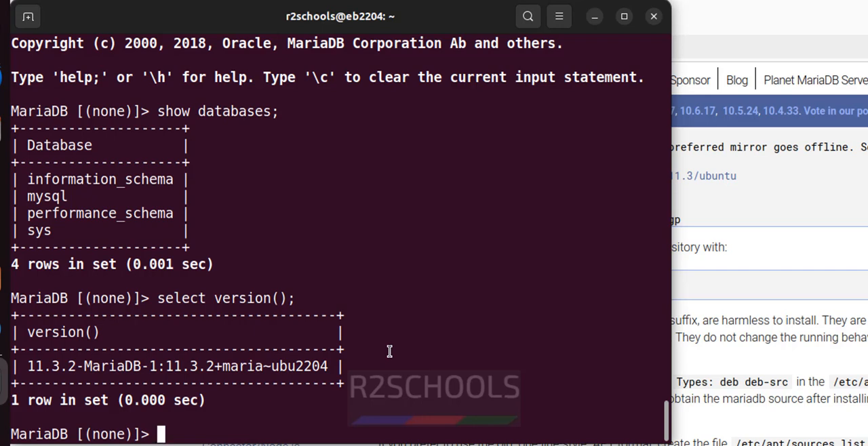
text(sele)
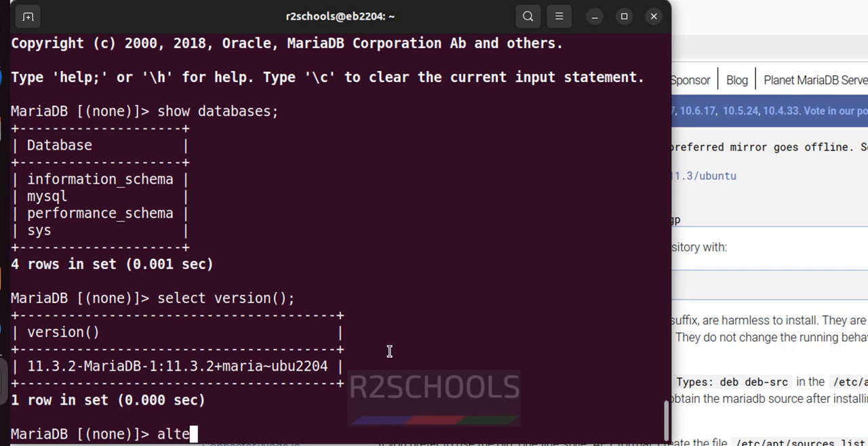
text(r user ro)
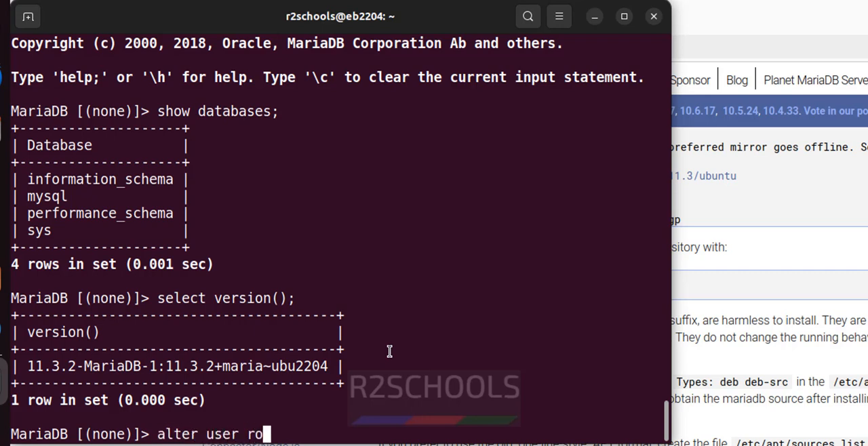
text(ot identified)
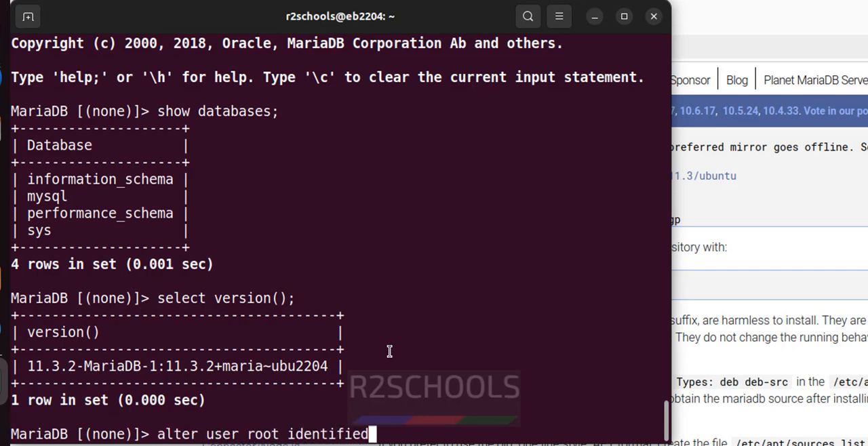
text(by ')
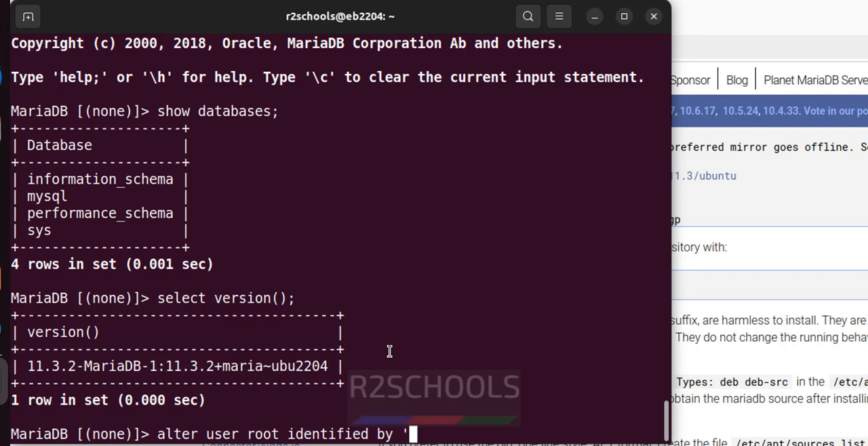
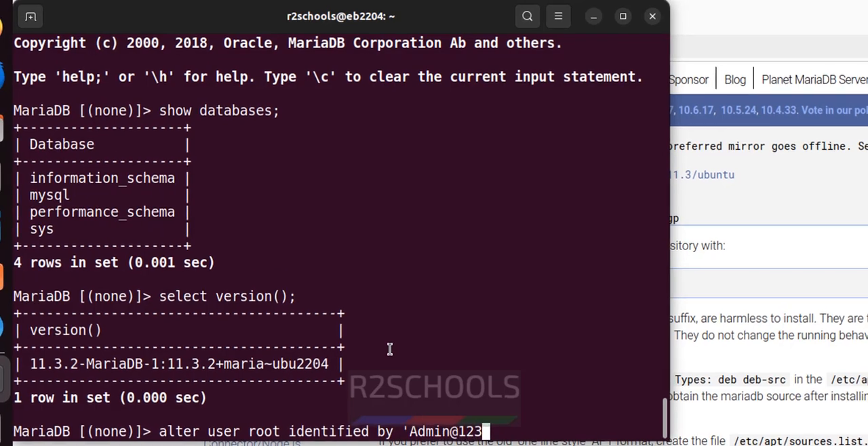
key(Return)
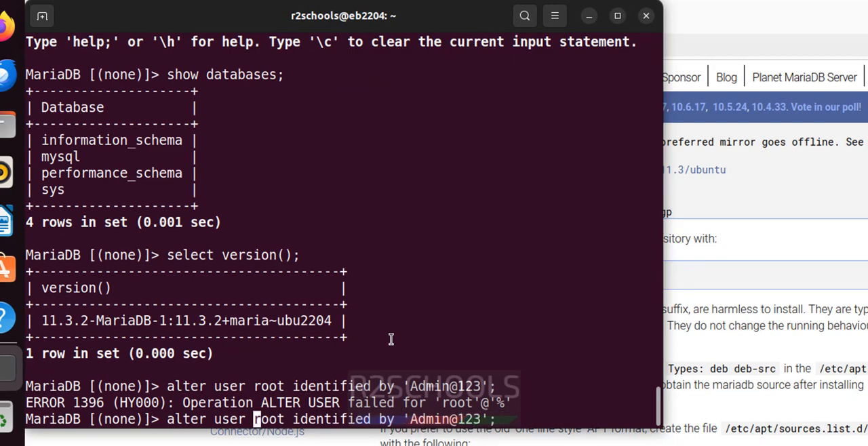
text(')
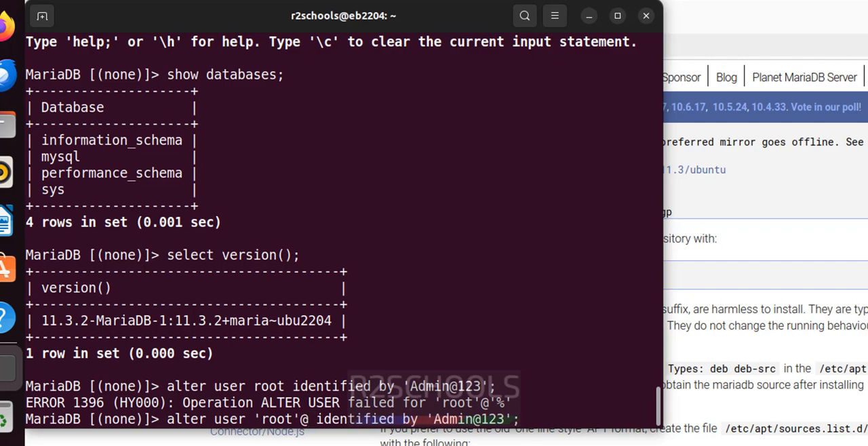
text(localhost)
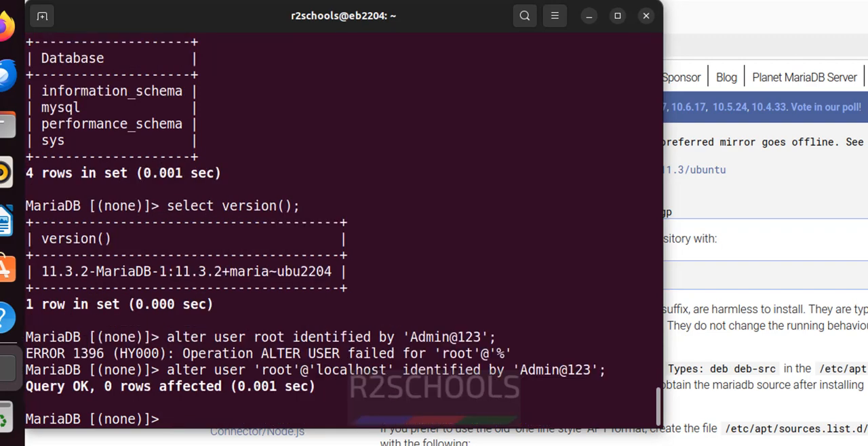
text(exit)
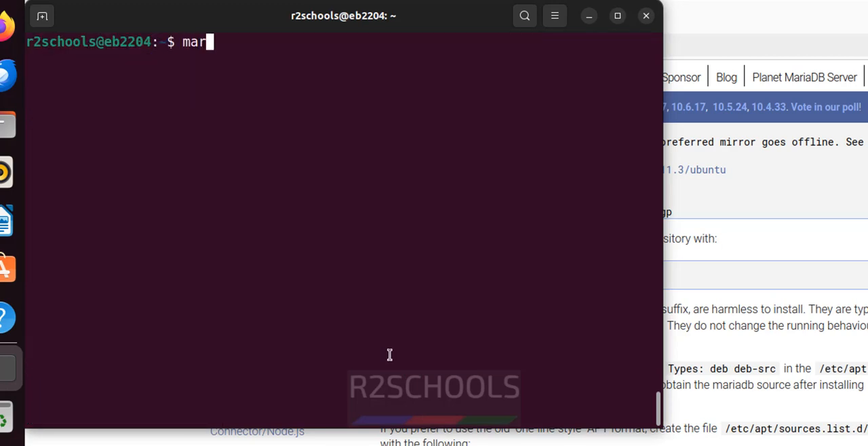
- Log into MariaDB as root with mariadb -u root -p and the root password
text(iadb)
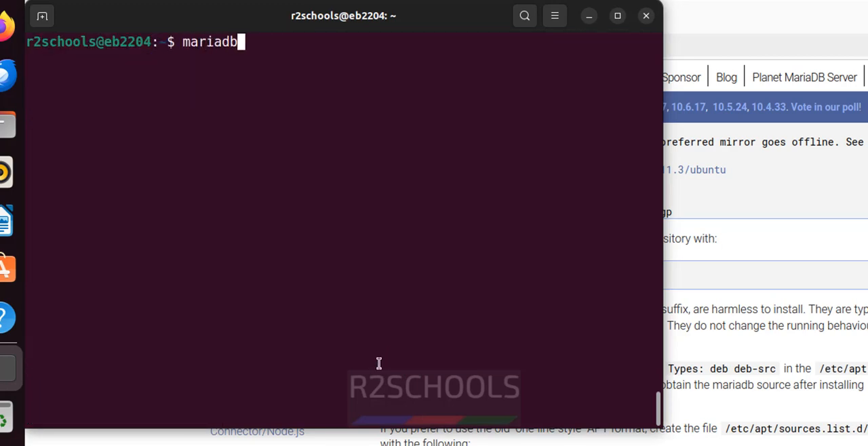
text(-u r)
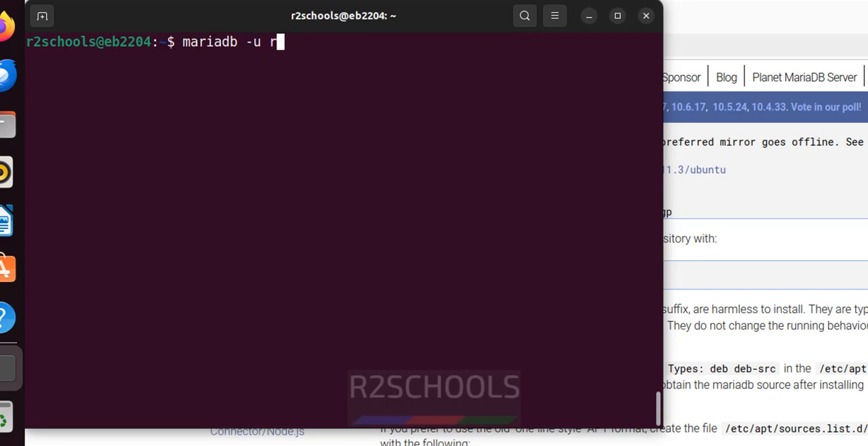
key(Return)
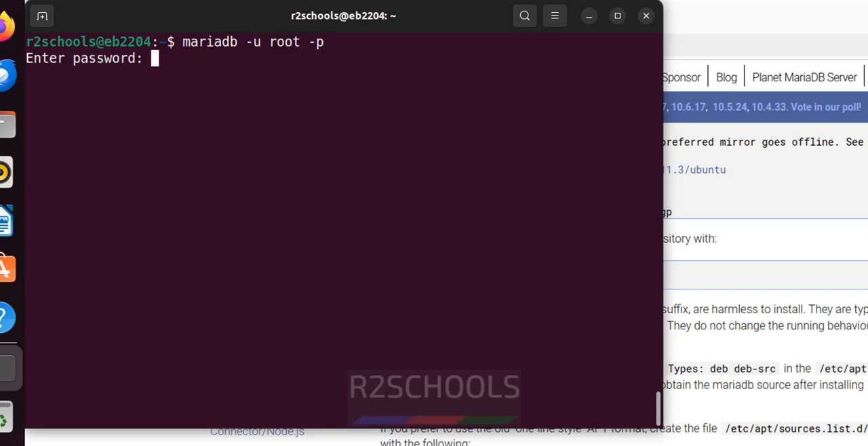
mouse_move(379, 375)
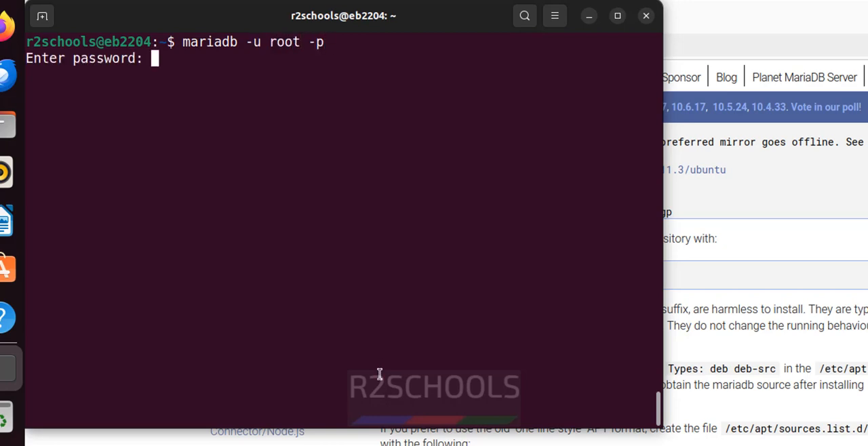
key(Return)
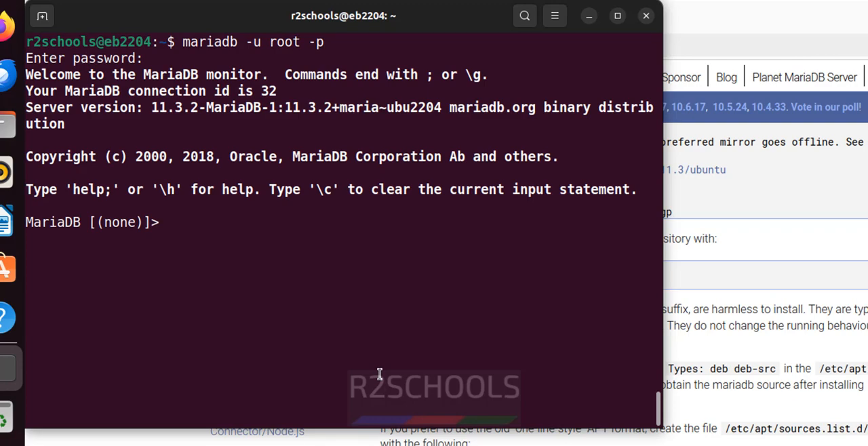
- Create the r2schools database and confirm it appears in show databases
text(crea)
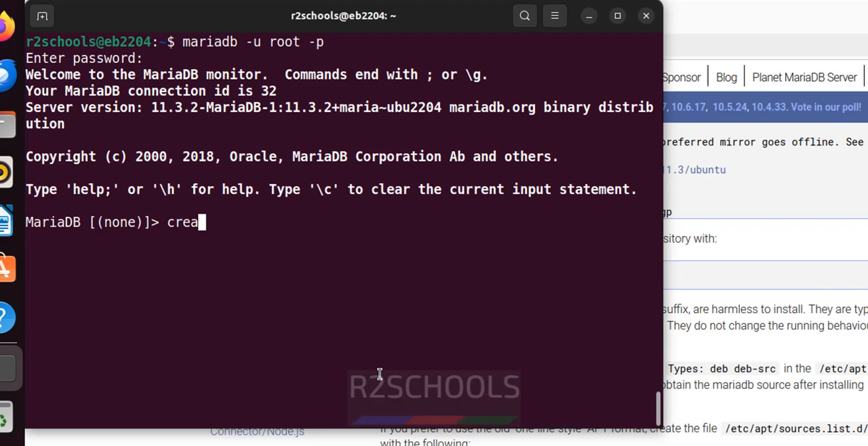
text(te datab)
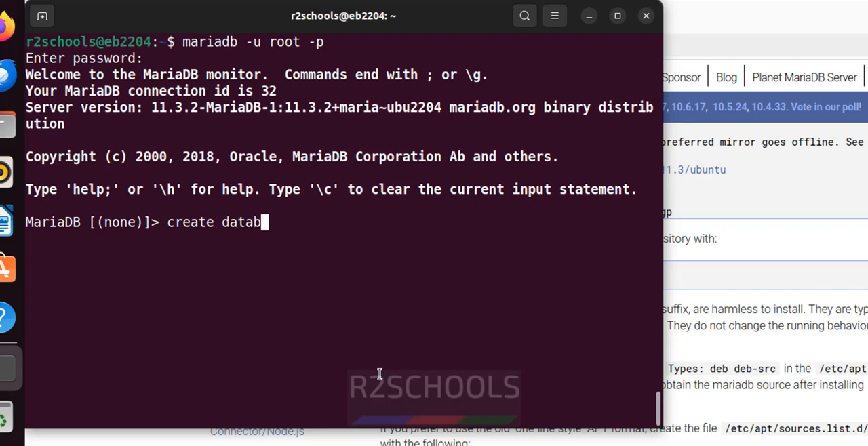
text(ase r2schools;)
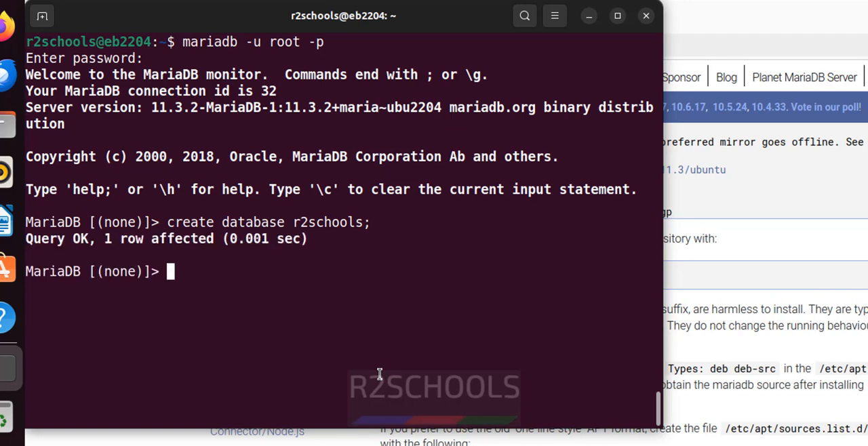
text(sh)
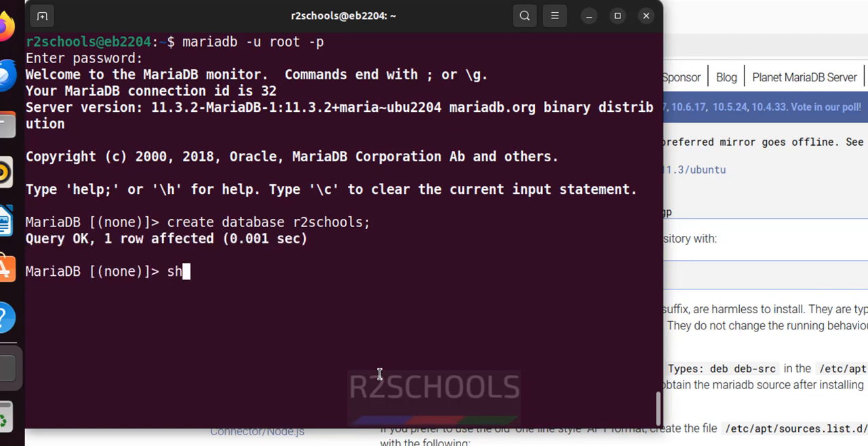
text(ow databases)
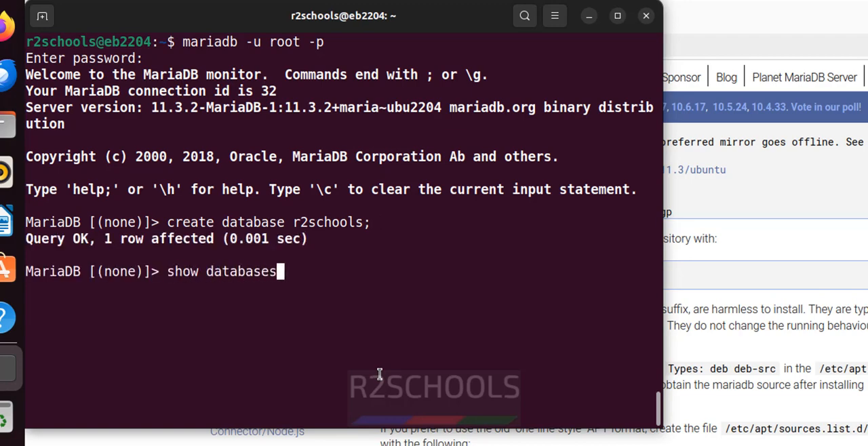
key(Return)
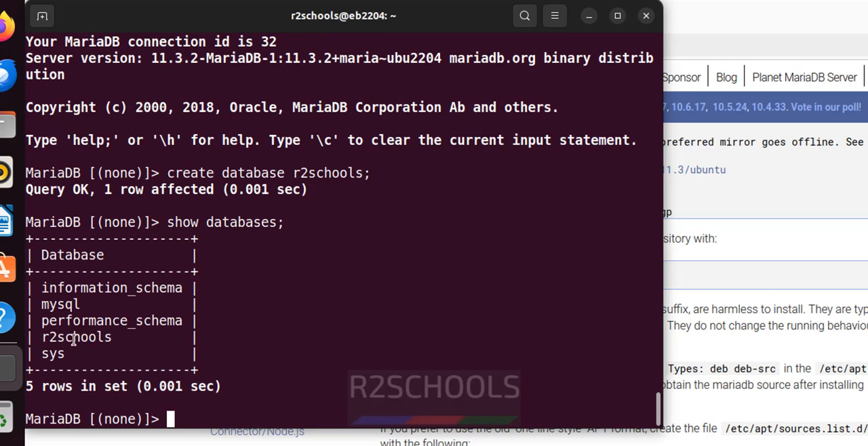
- Switch to the r2schools database with USE r2schools
text(u)
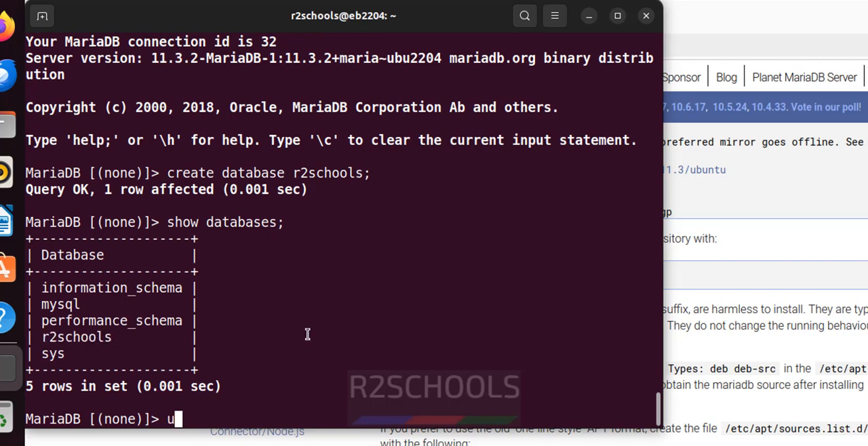
text(se)
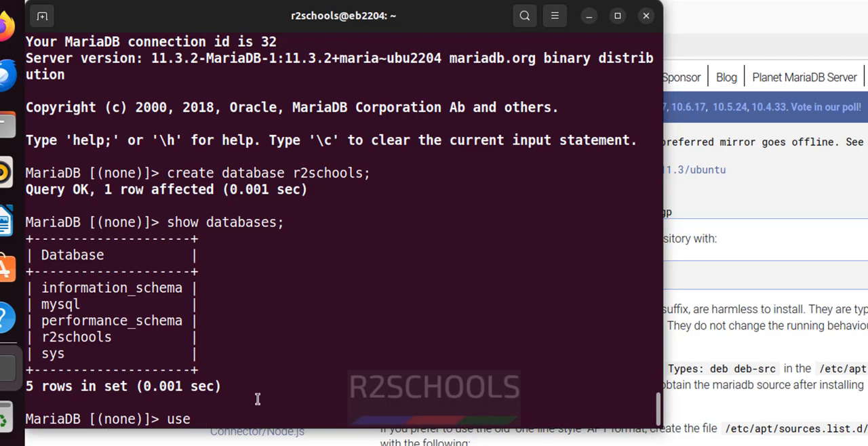
text(r2schools)
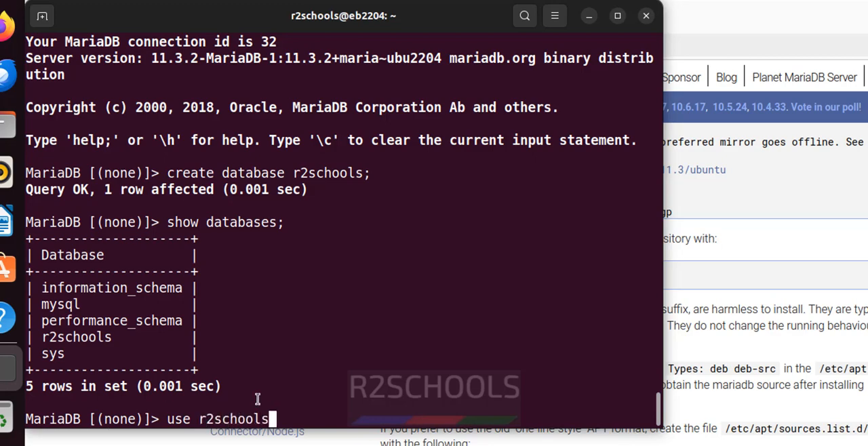
key(Return)
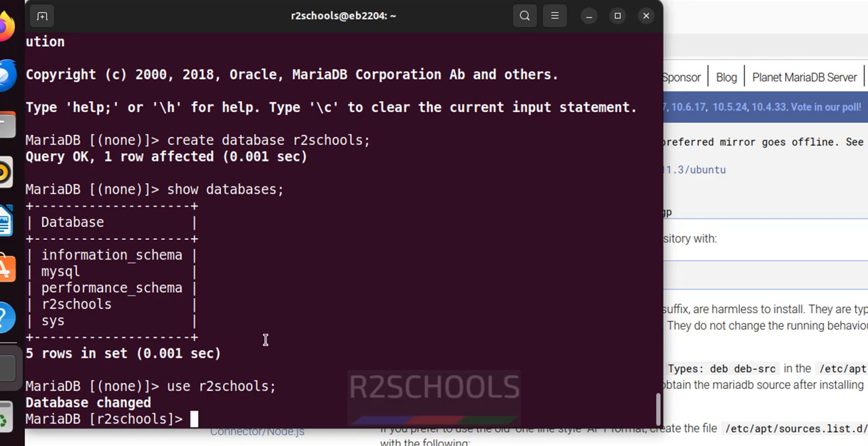
text(creat)
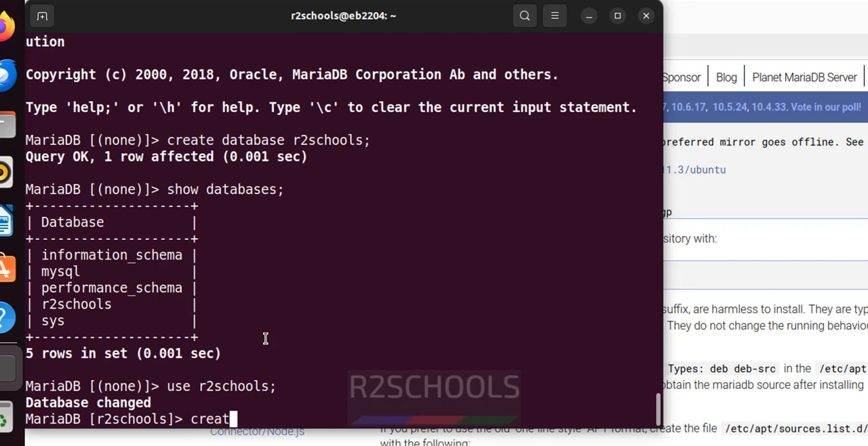
- Create the student table with columns sno int and sname varchar(100)
text(e table s)
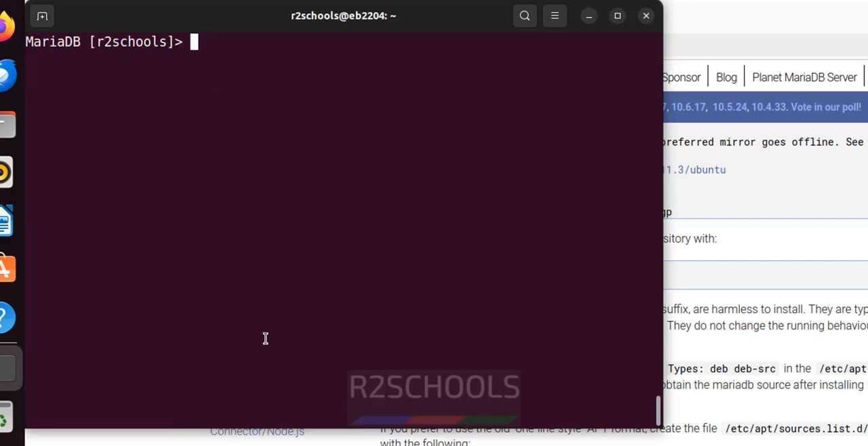
text(create tab)
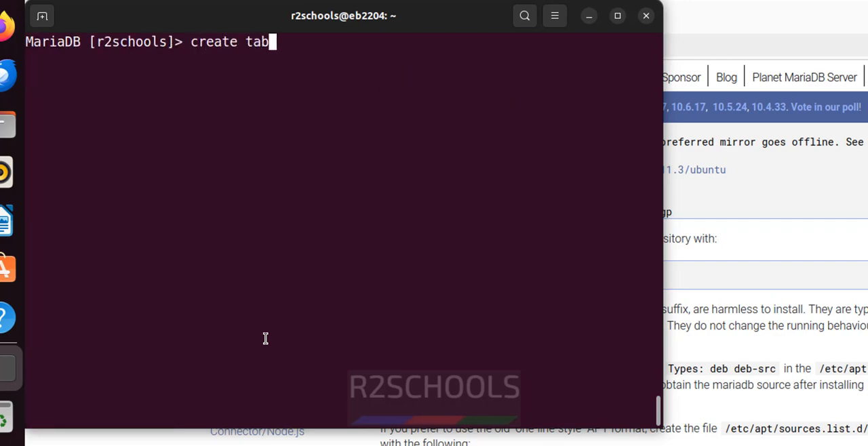
text(le s)
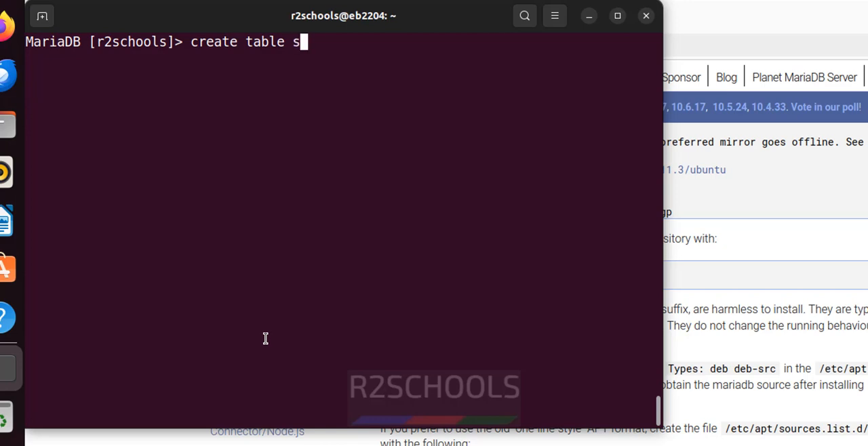
text(tu)
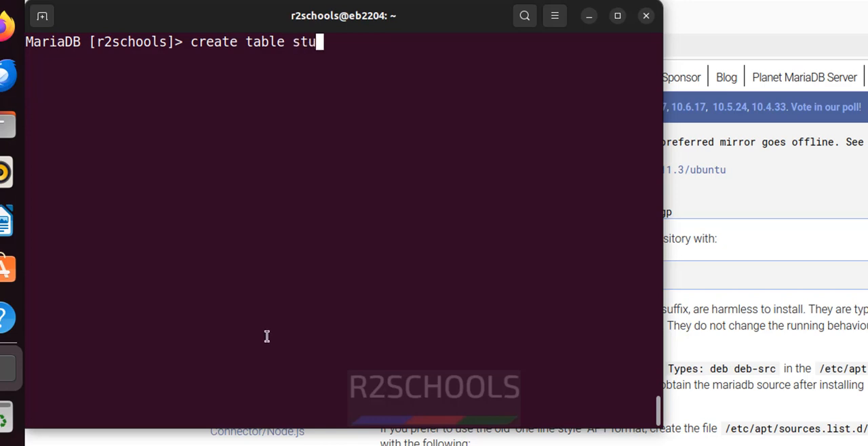
text(dent(sn)
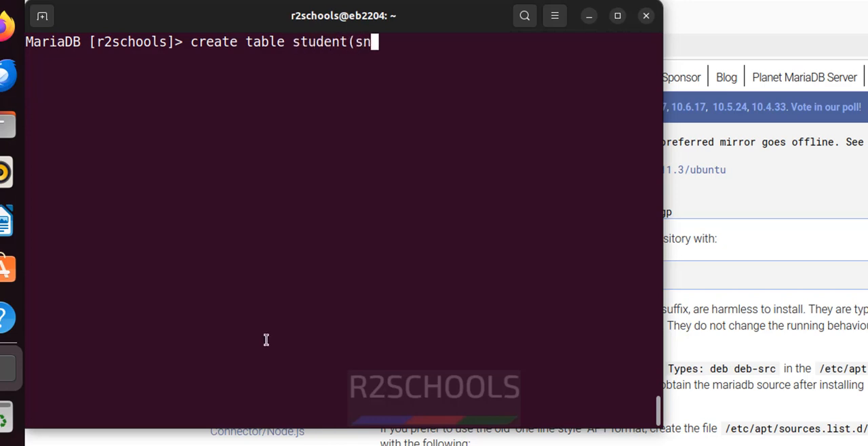
text(o int,)
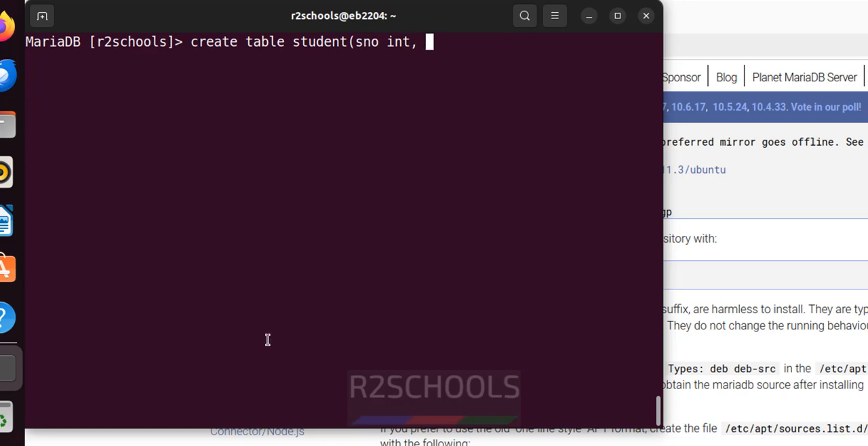
text(sname varchar)
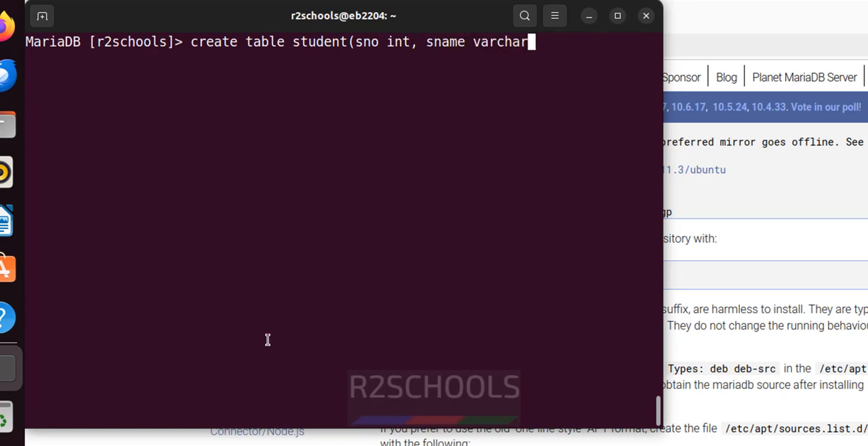
text((100))
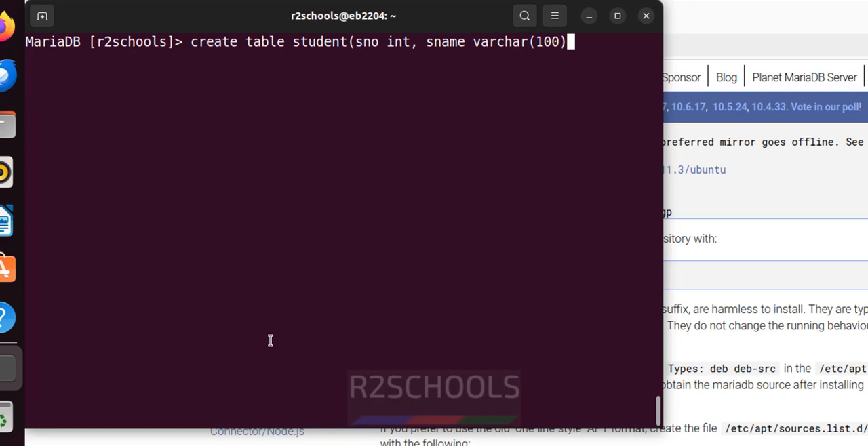
key(Return)
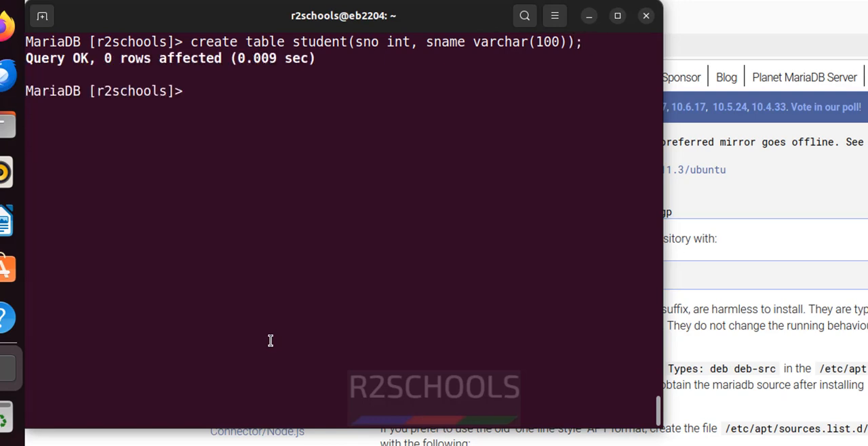
- Verify the student table with show tables and an empty select * from student
text(s)
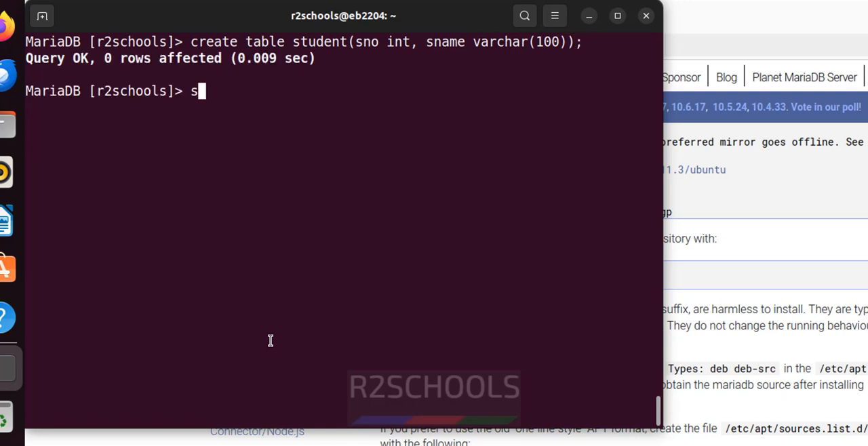
text(how table)
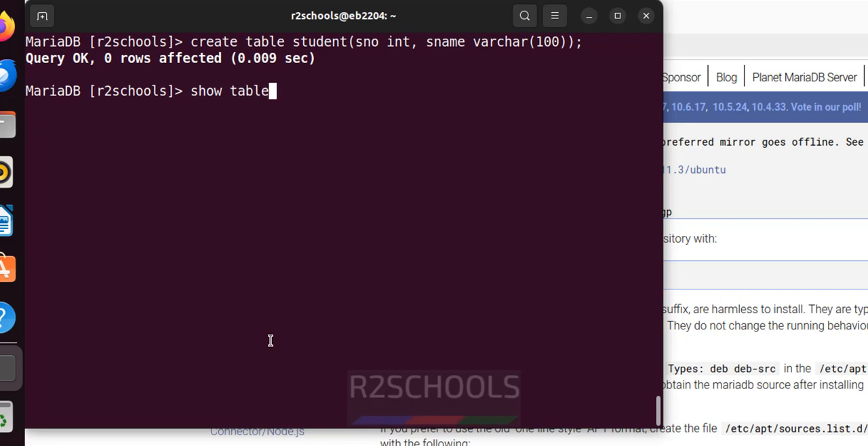
key(Return)
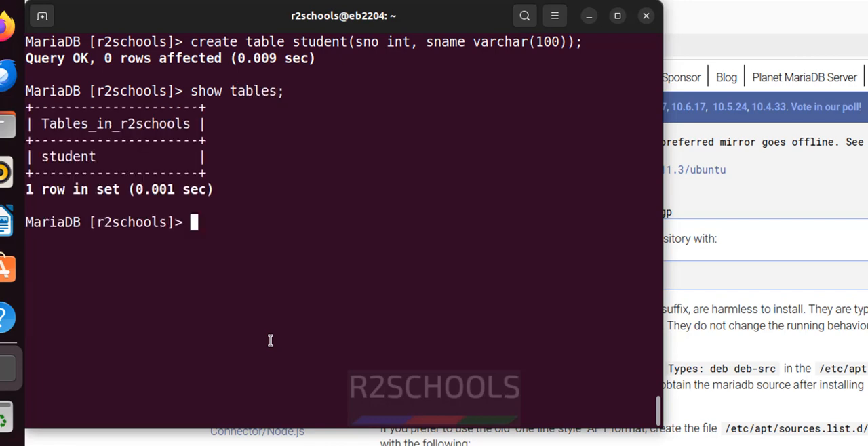
text(select)
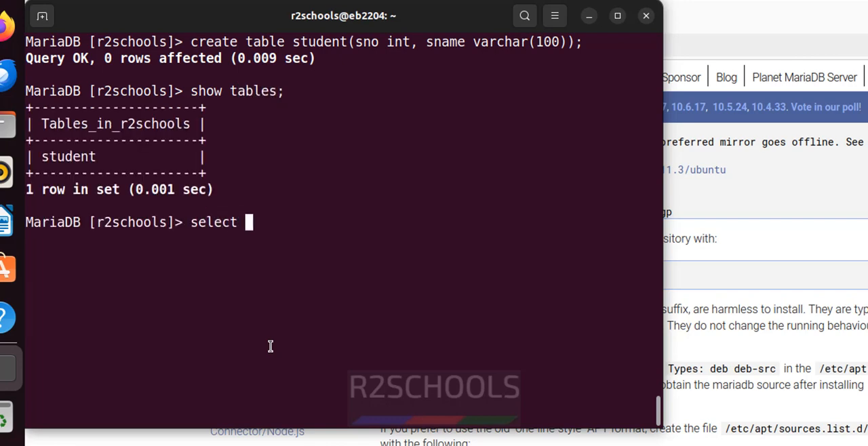
text(* from)
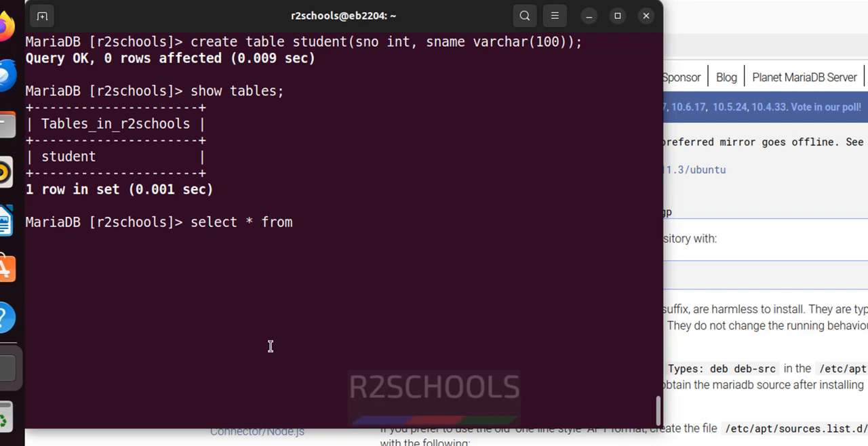
text(student)
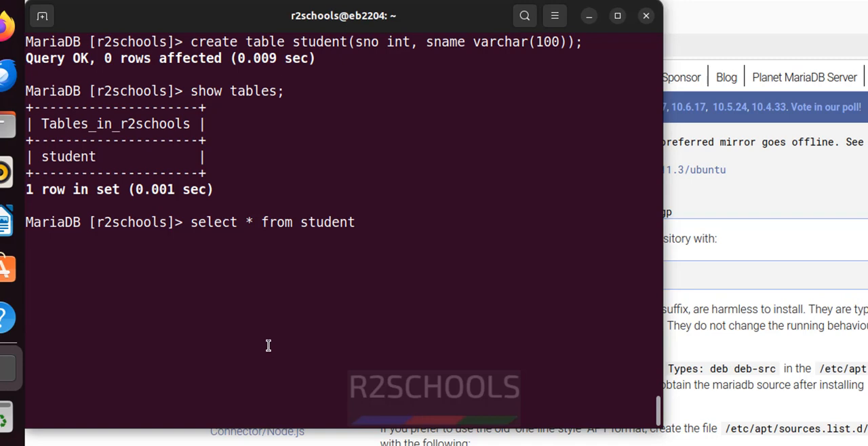
key(Return)
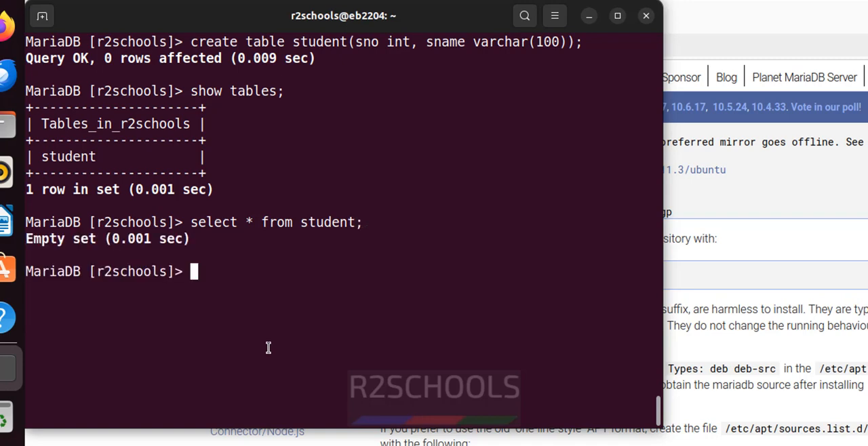
- Insert student rows (100, "James") and (101, "David") with INSERT INTO student VALUES
text(inse)
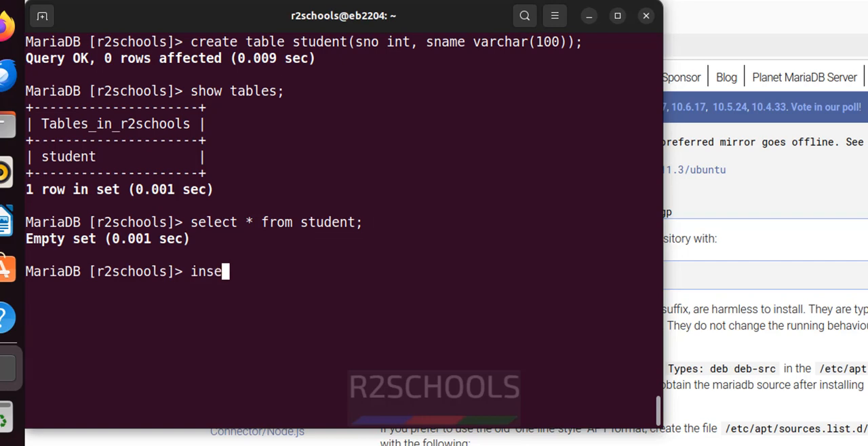
text(rt ti)
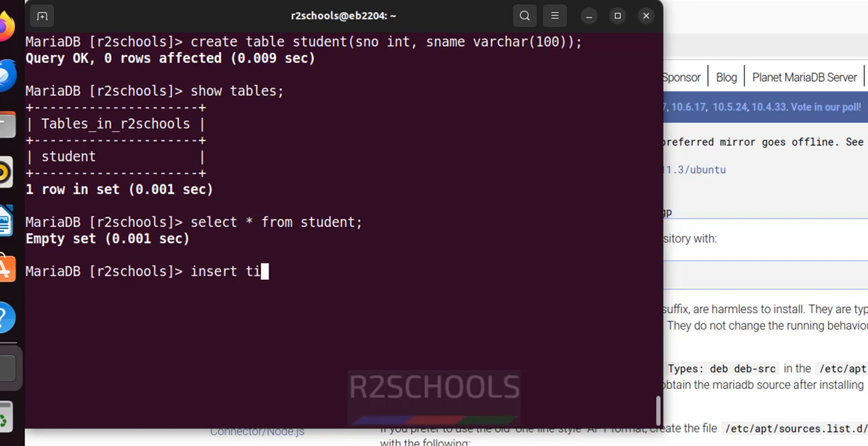
text(nto)
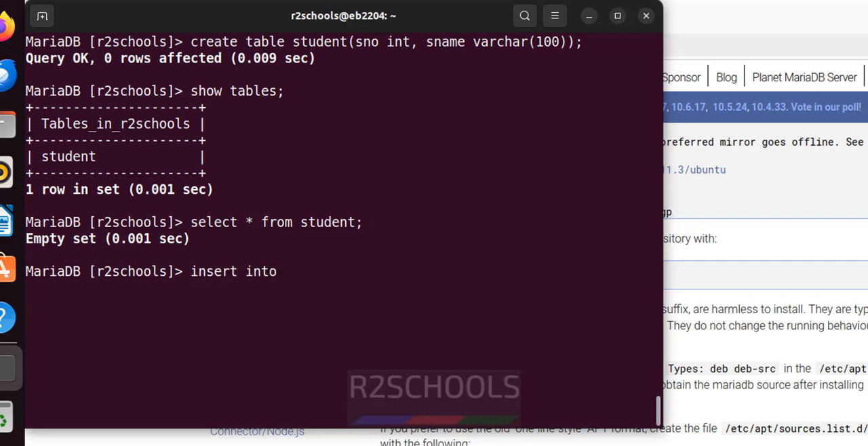
text(stud)
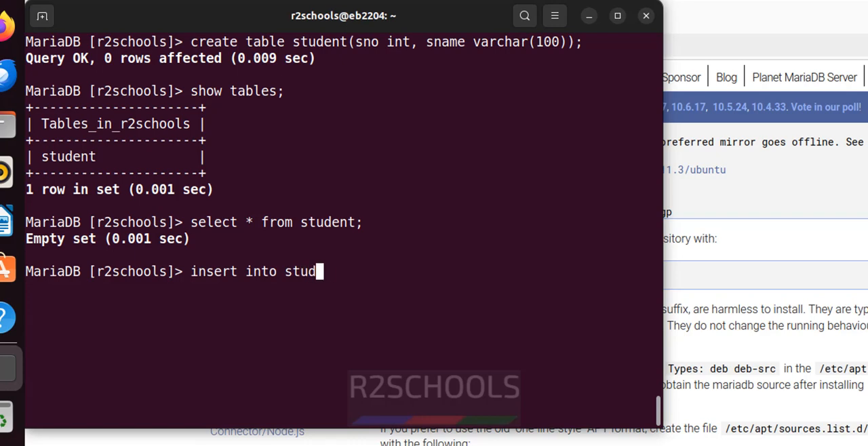
text(ent value)
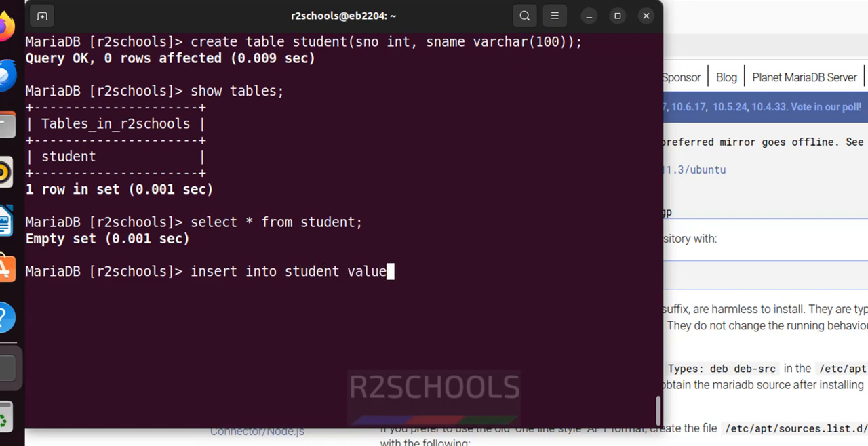
text(s(100,)
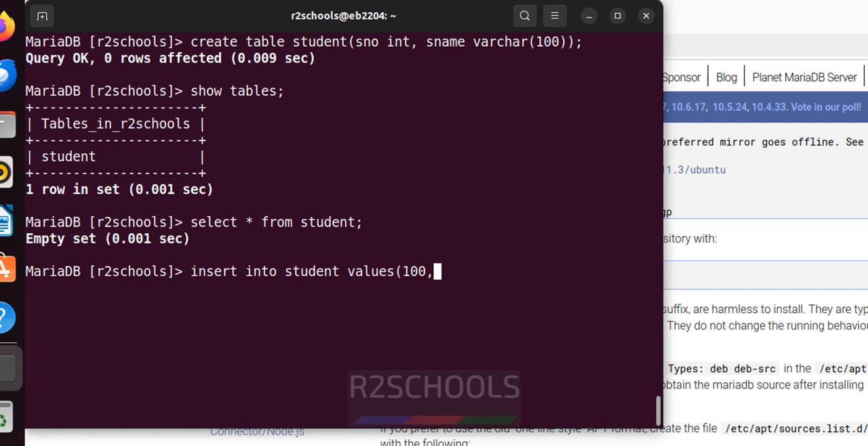
text("James');)
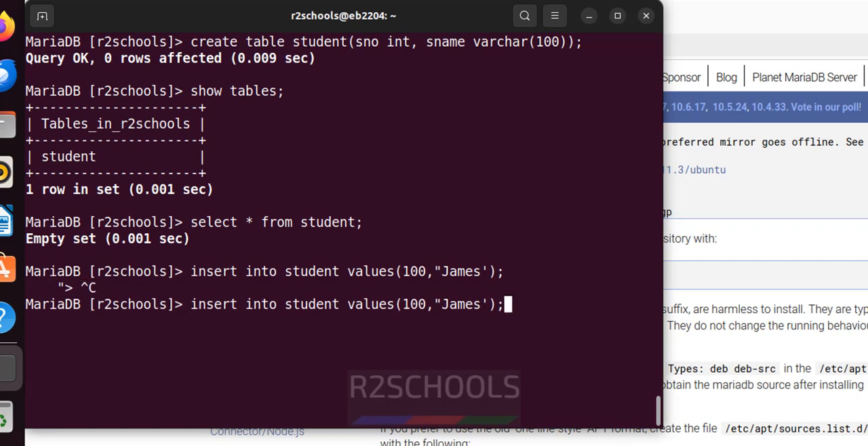
mouse_move(467, 304)
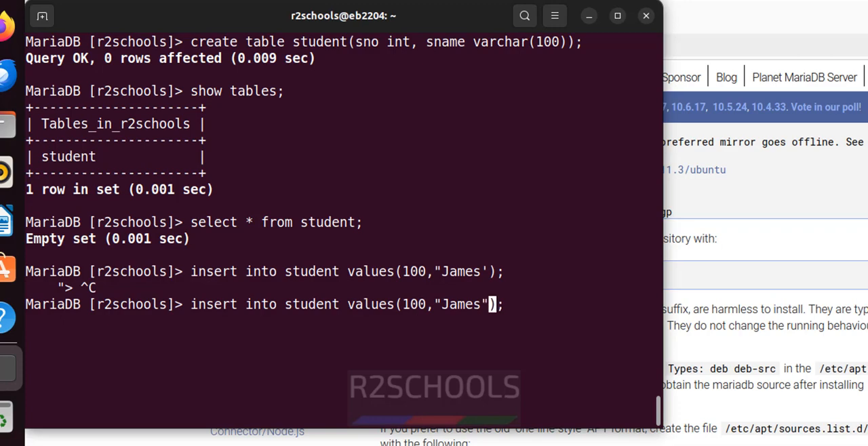
key(Return)
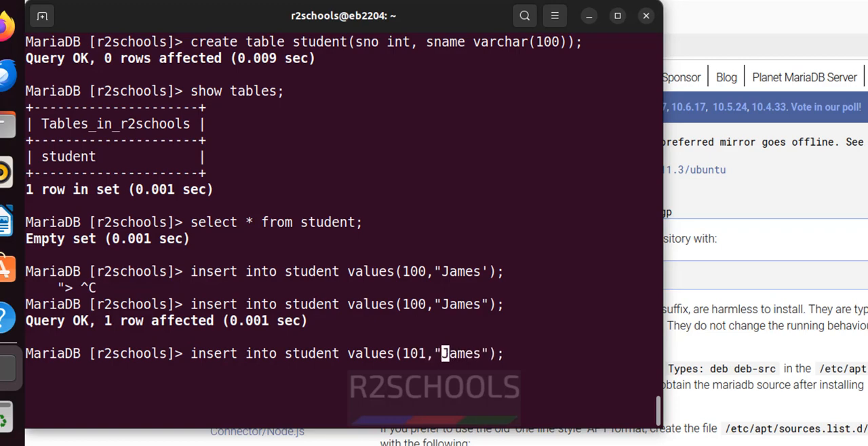
text(David)
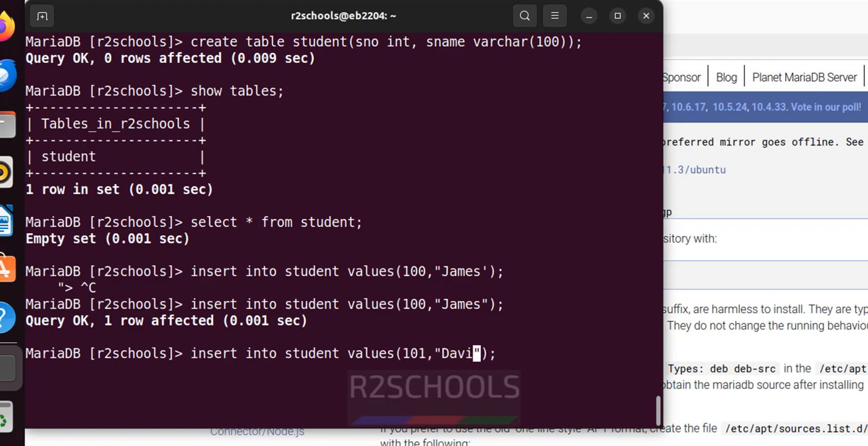
key(Return)
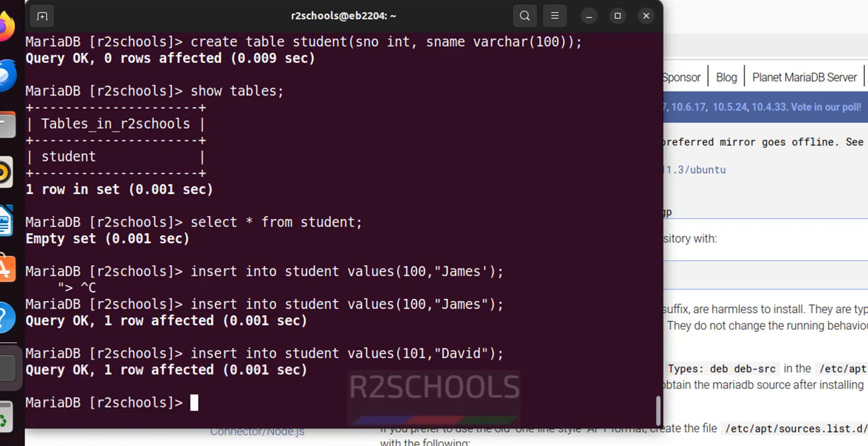
- List all rows of the student table with SELECT * FROM student
text(select *)
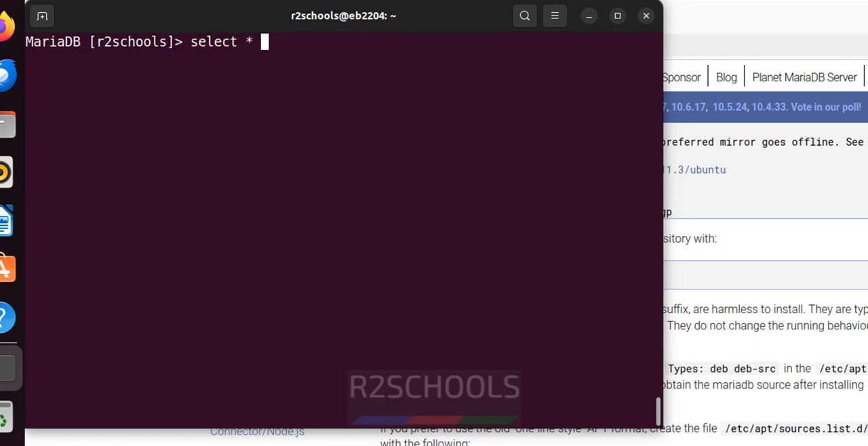
text(from stude)
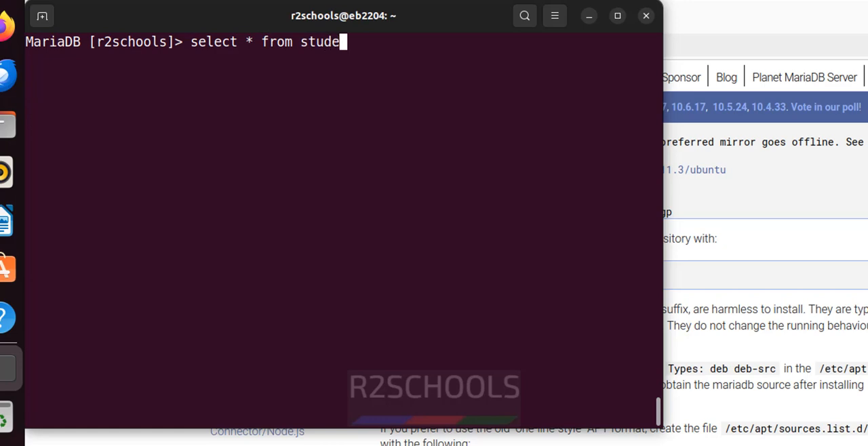
key(Return)
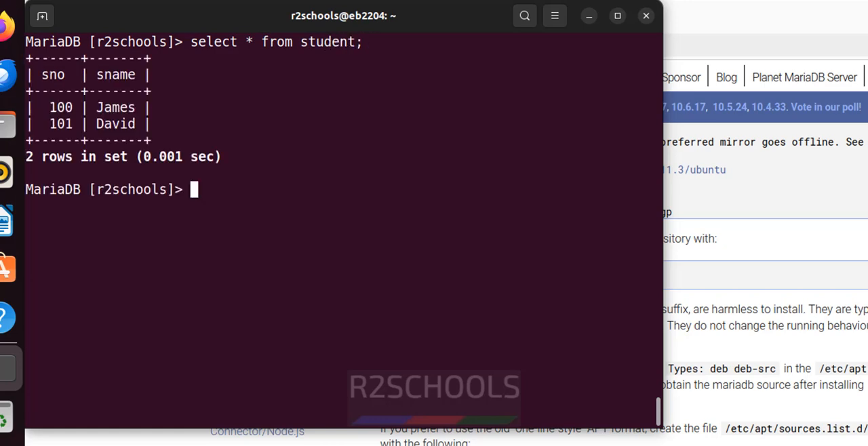
mouse_move(451, 244)
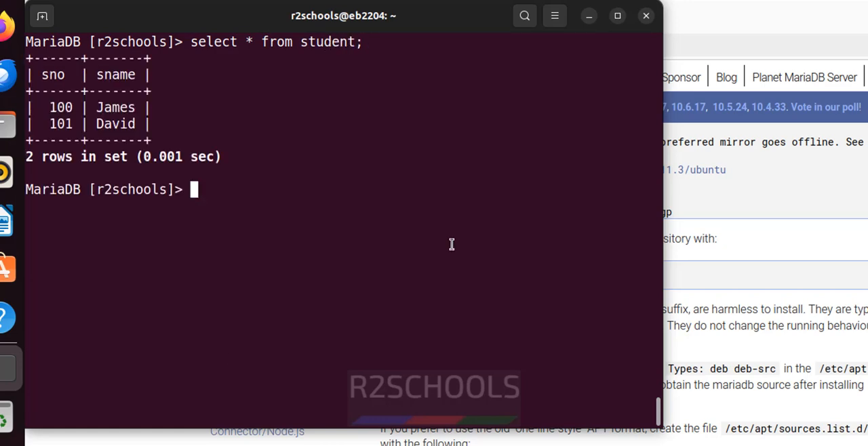
- Start typing a query that selects user from mysql.user
text(select use)
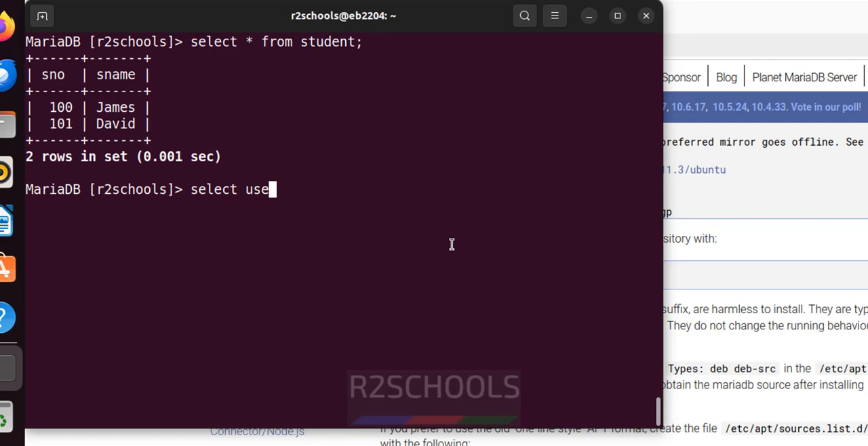
text(r)
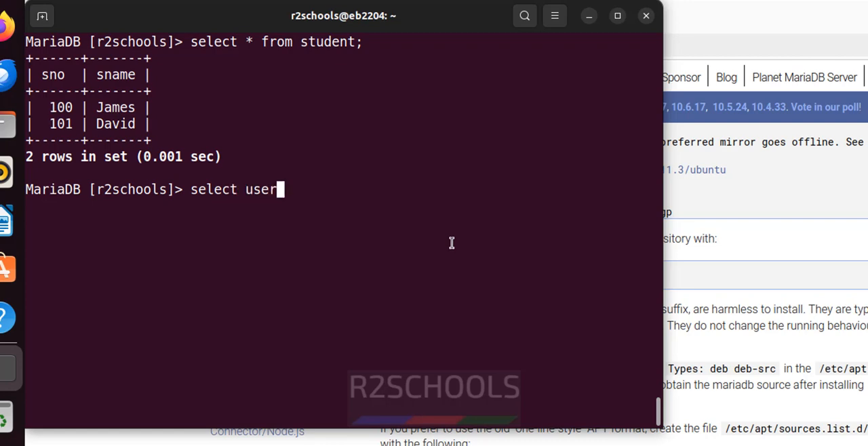
text(from)
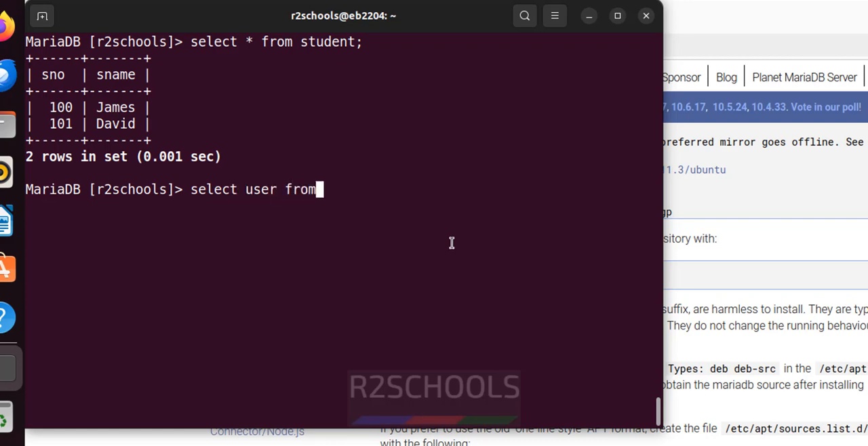
text(mysql.)
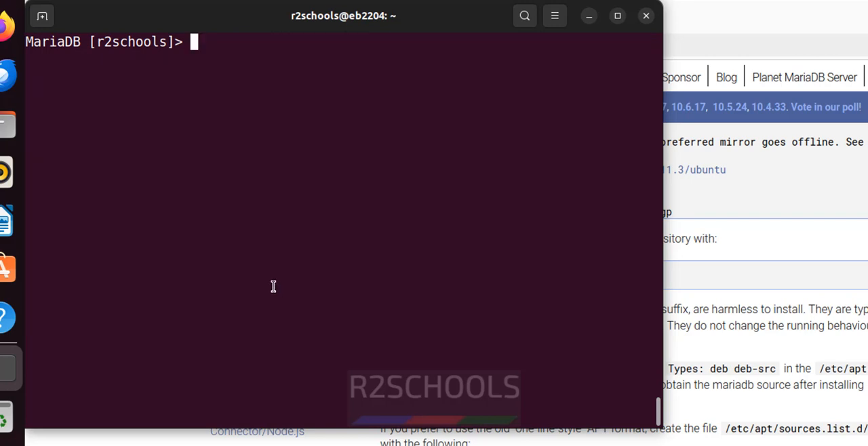
text(create)
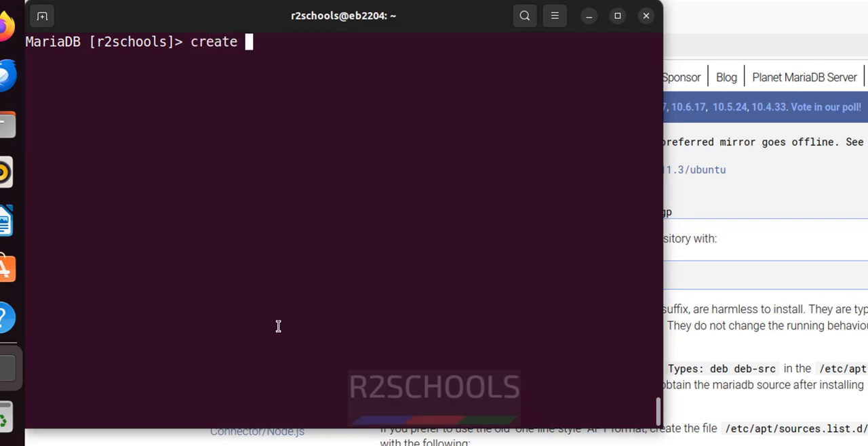
text(user james)
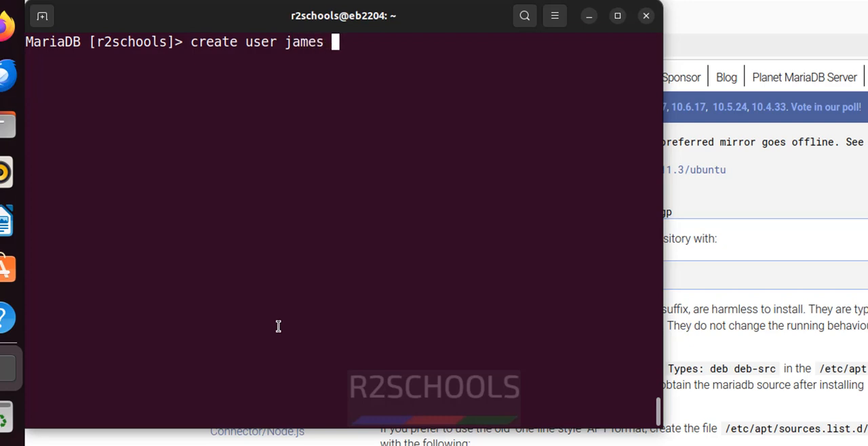
text(identified)
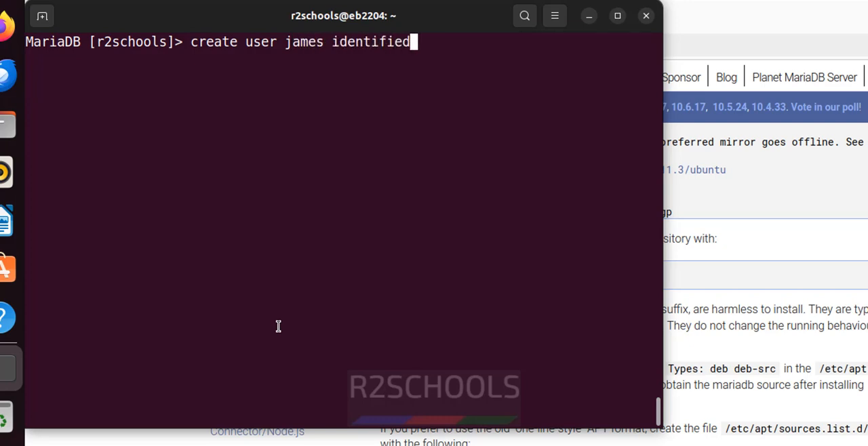
text(b)
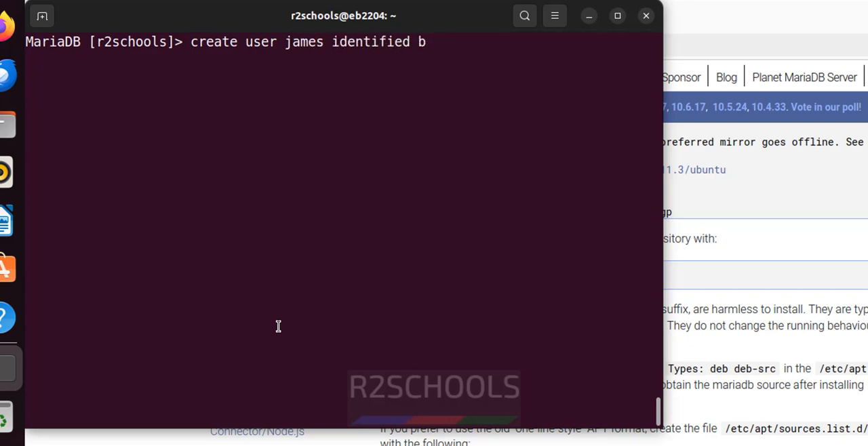
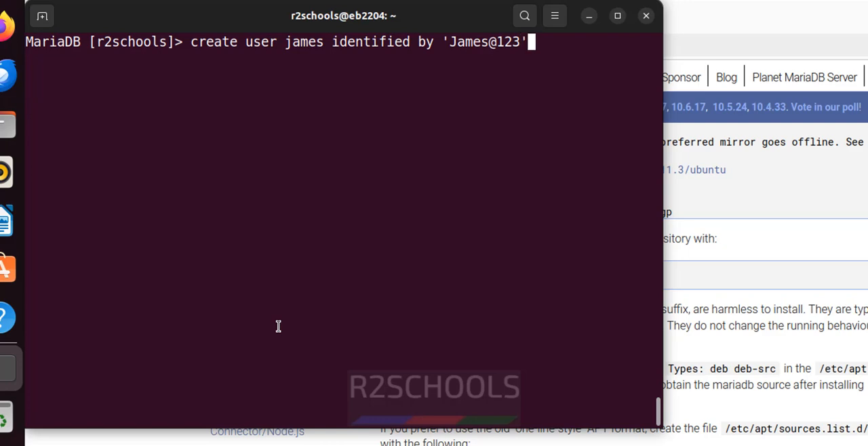
key(Return)
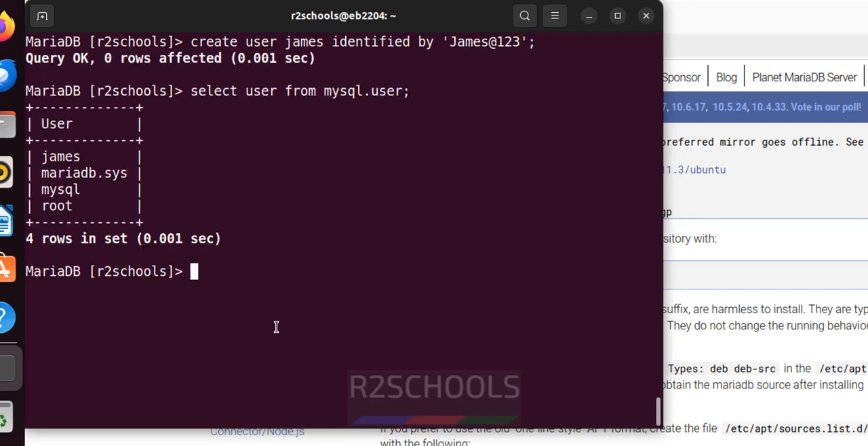
- Highlight james in the user list, then exit the MariaDB session
double_click(61, 156)
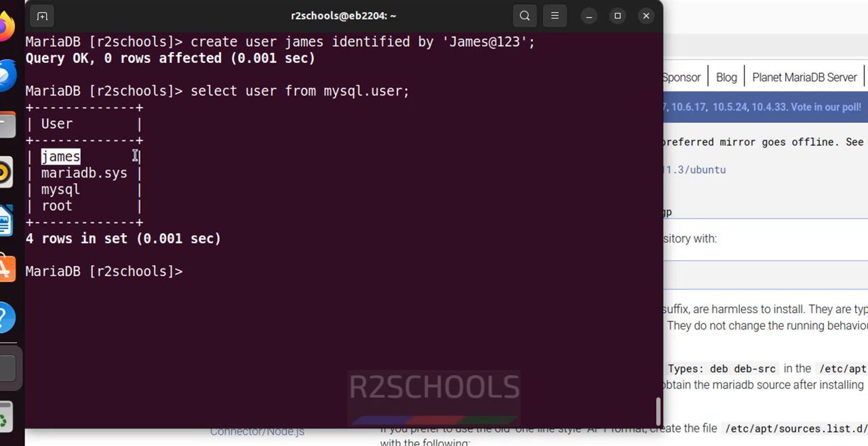
text(e)
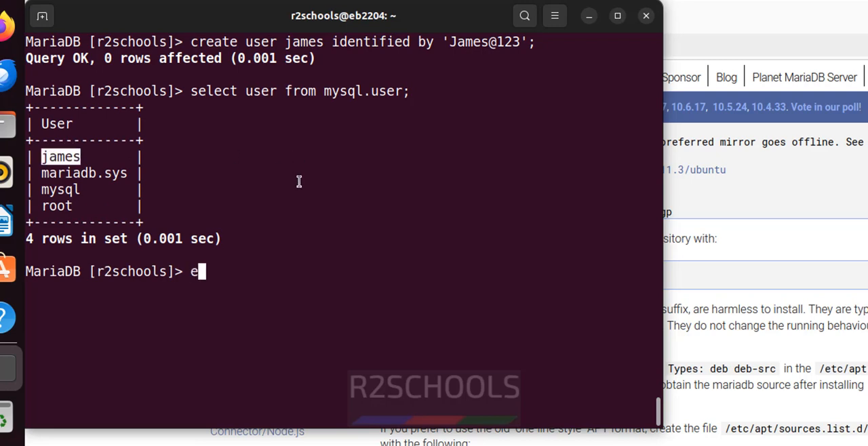
text(xit)
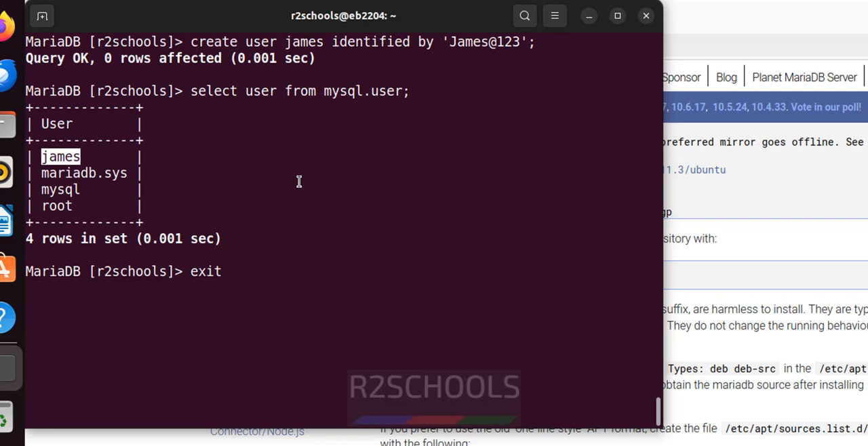
key(Return)
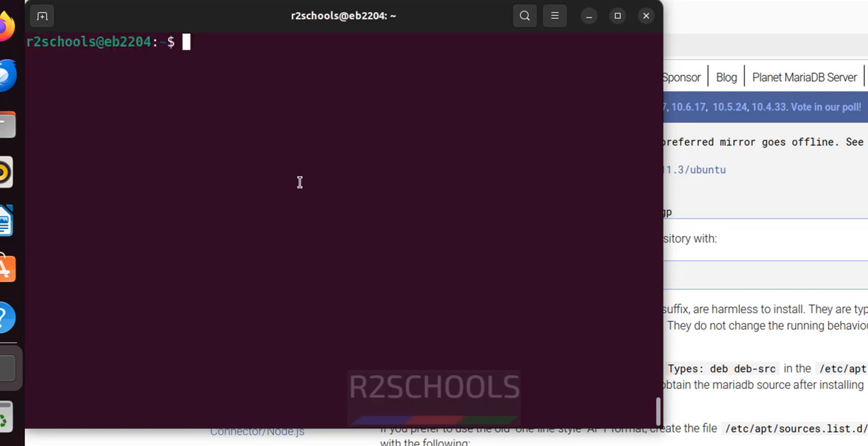
- Log in to MariaDB as james and try USE r2schools, which is denied
text(mariadb -u r)
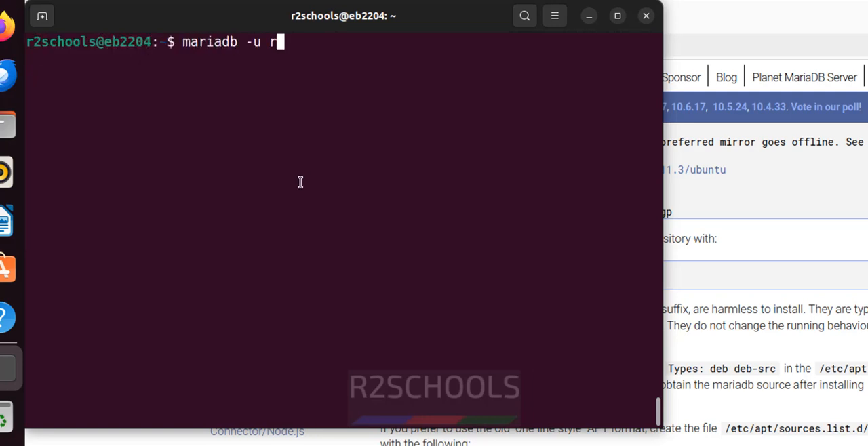
text(ames -p)
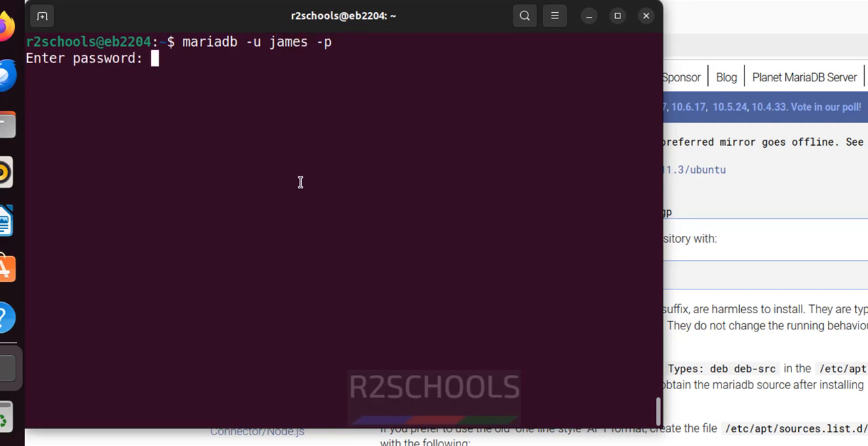
key(Return)
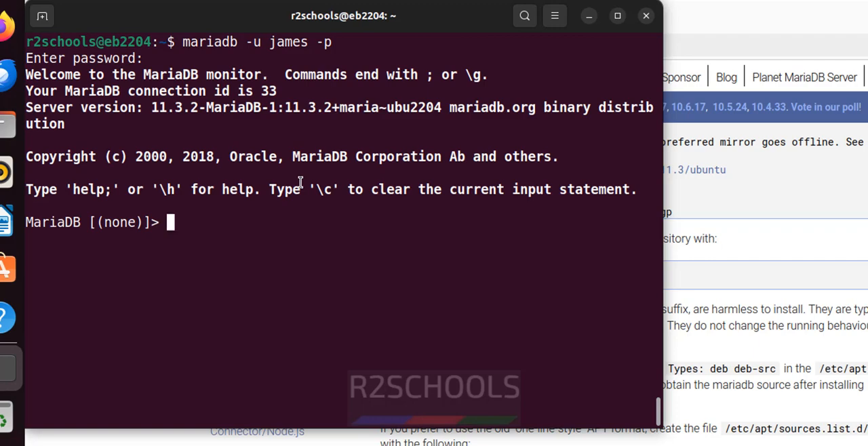
text(use r2)
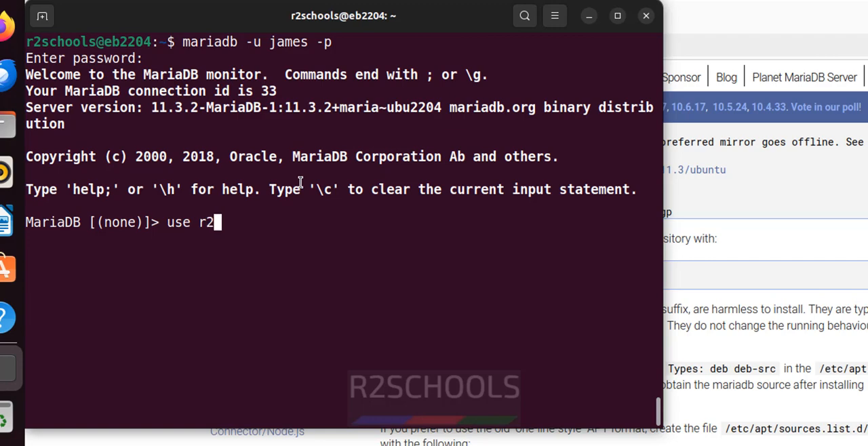
text(schools;)
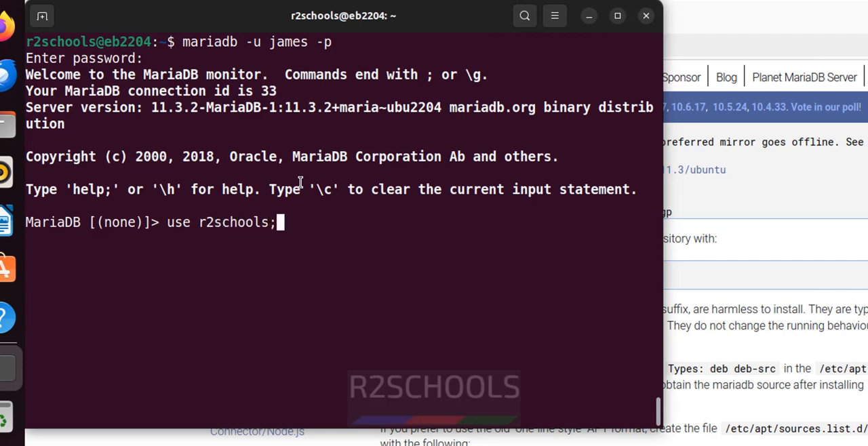
key(Return)
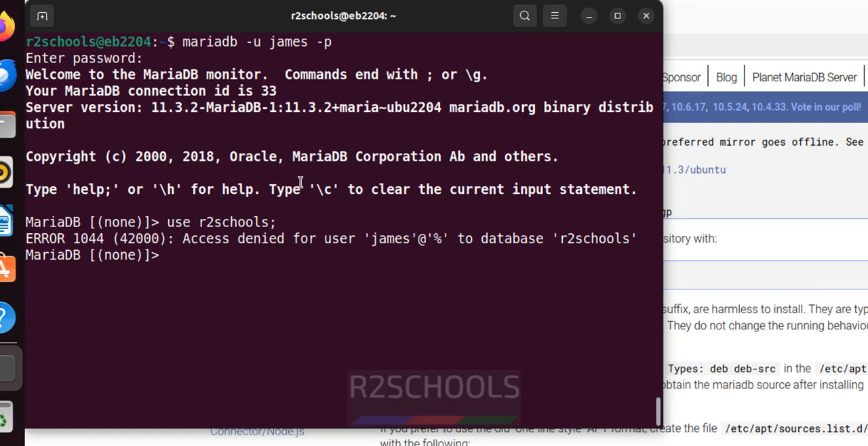
- Check the current user as james, then run CREATE DATABASE james
text(select current_user;)
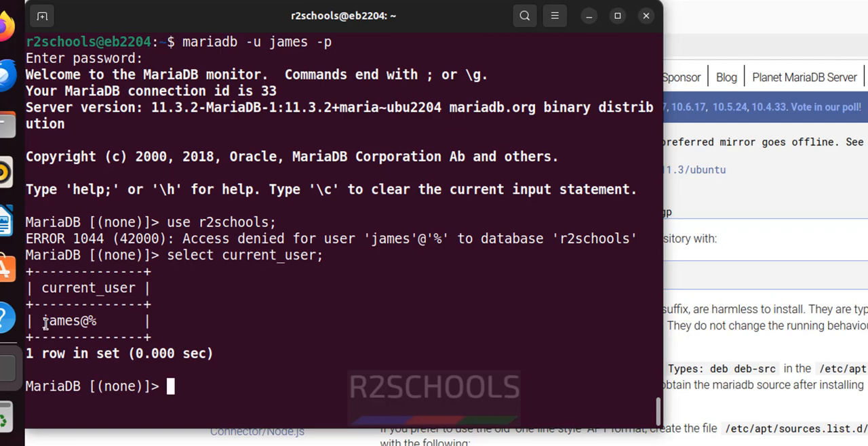
mouse_move(288, 320)
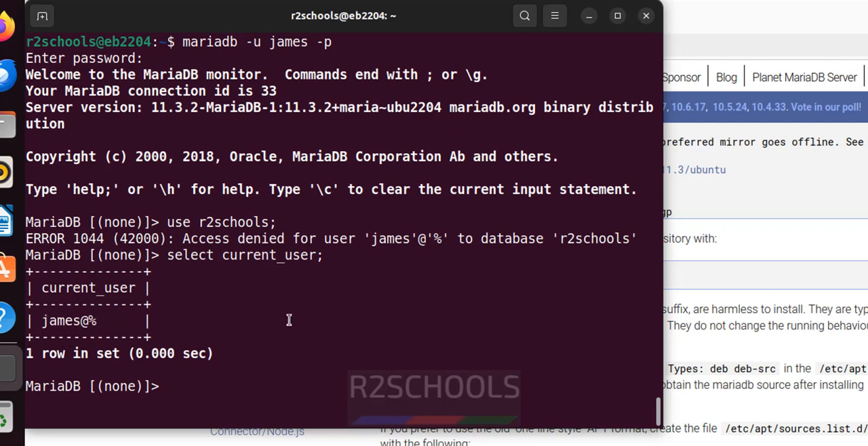
text(crea)
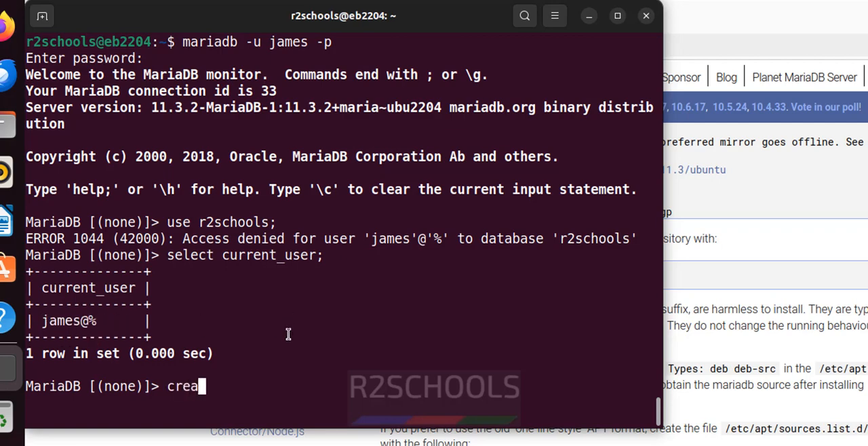
text(te data)
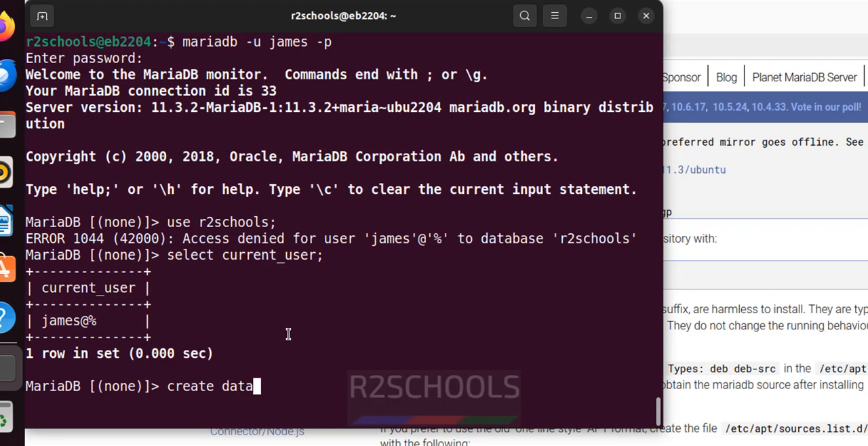
text(base james)
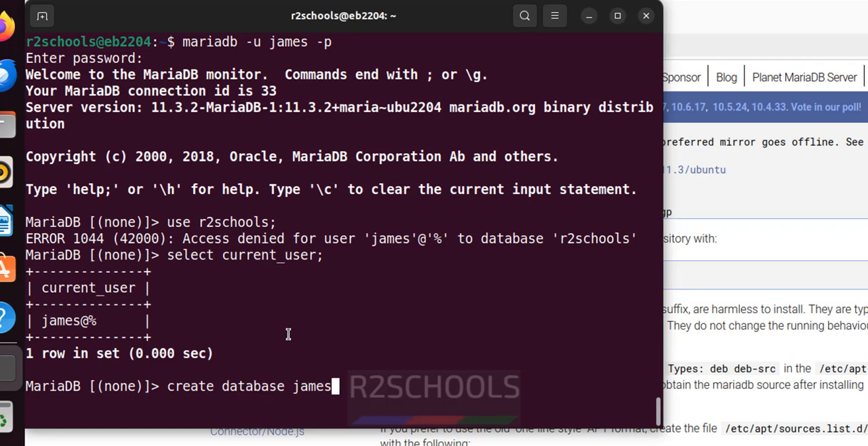
key(Return)
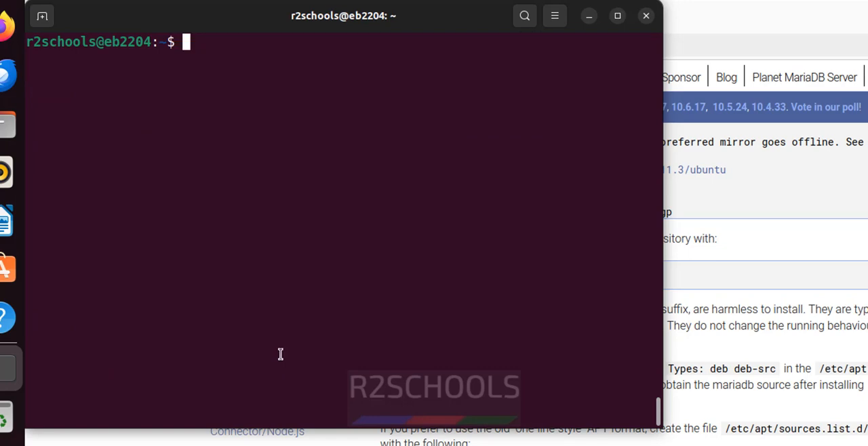
- Stop the mariadb service and attempt a MariaDB login, which fails to connect
text(sudo system)
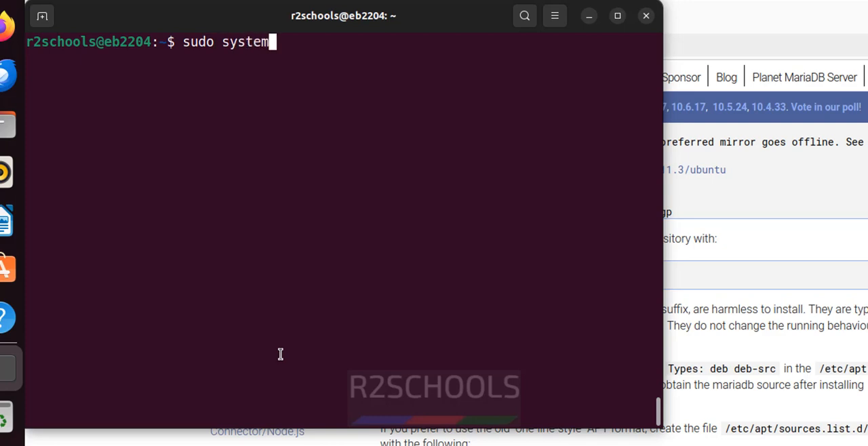
text(ctl stop)
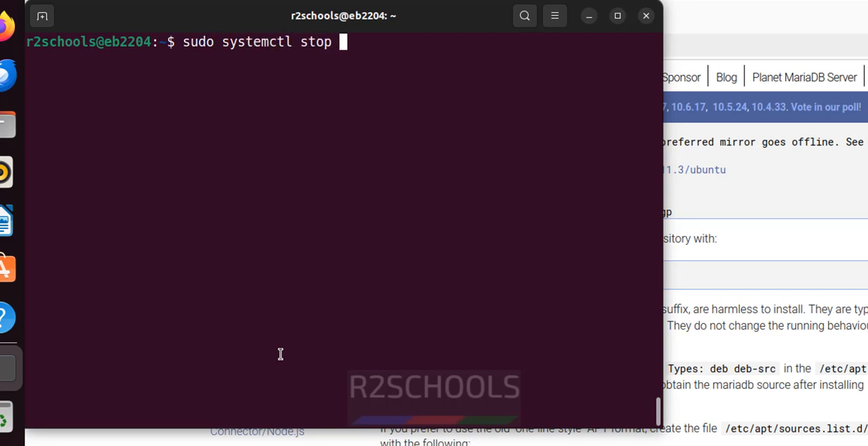
text(mai)
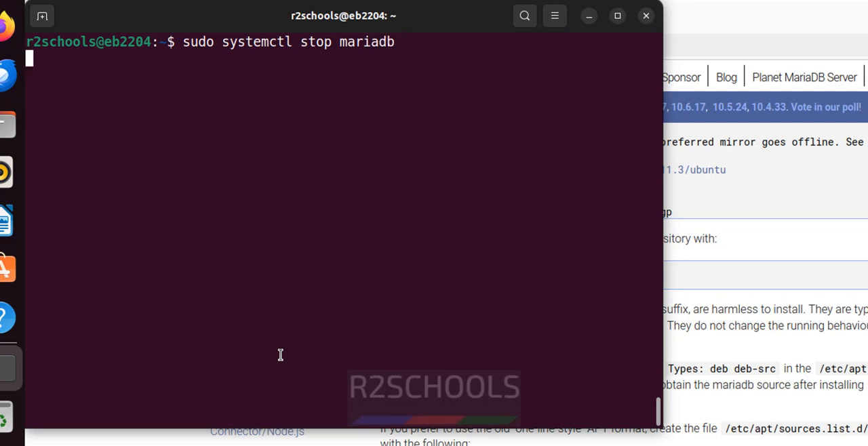
text(mariadb -u james -p)
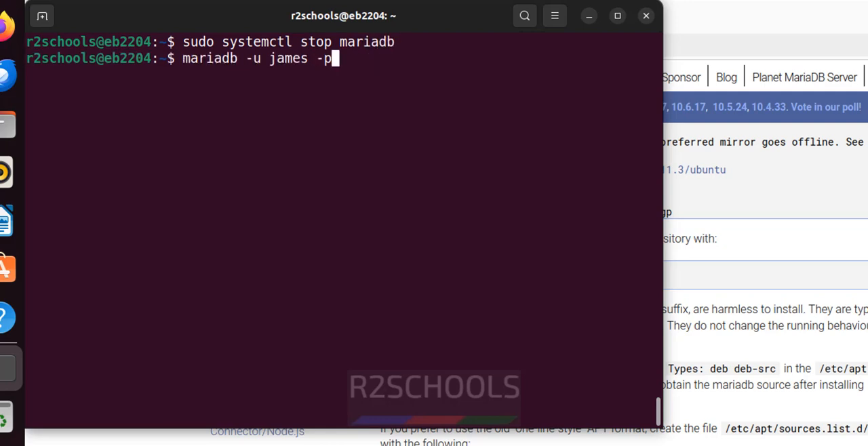
key(Return)
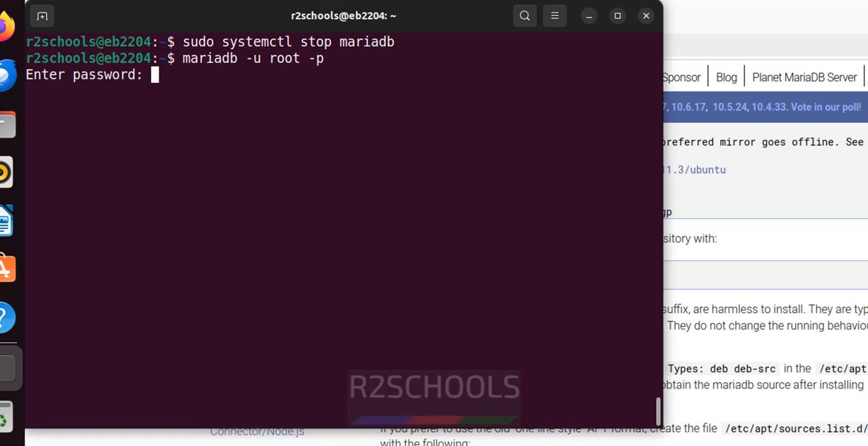
mouse_move(281, 359)
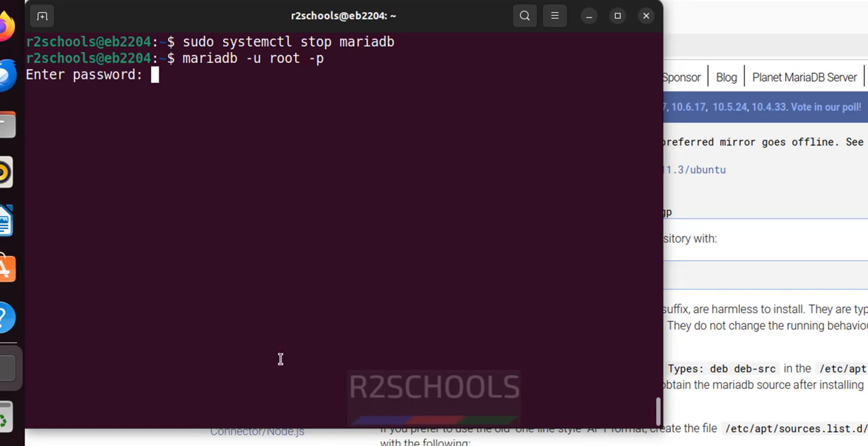
key(Return)
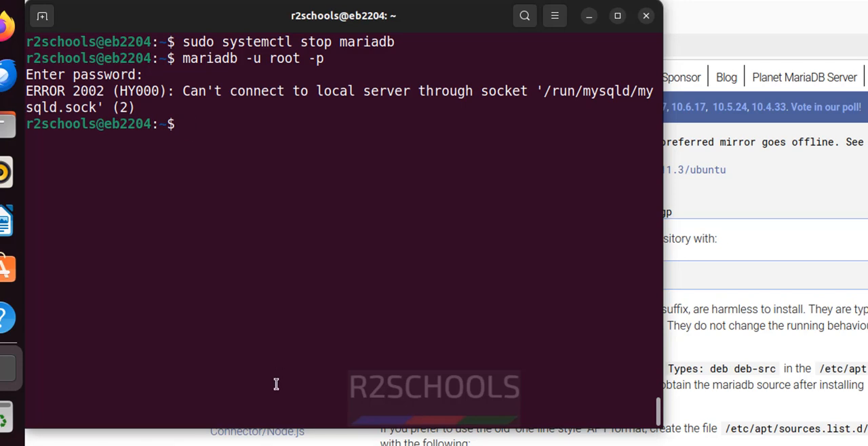
- Start the mariadb service again and retry the root login
text(sudo systemctl stop mariadb)
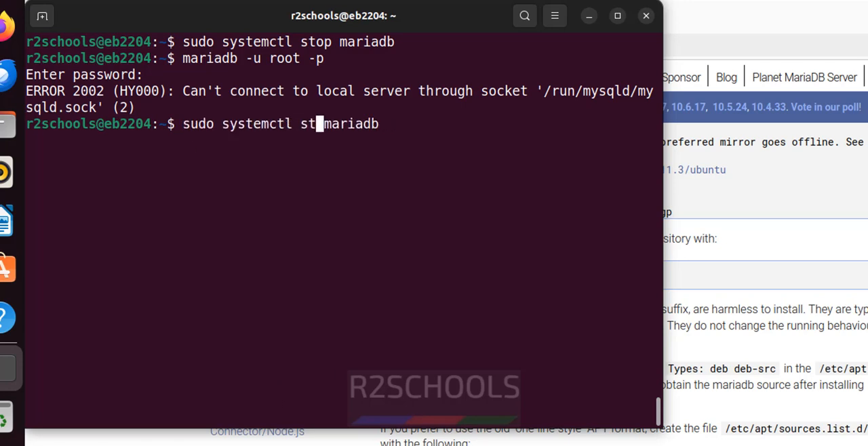
key(Return)
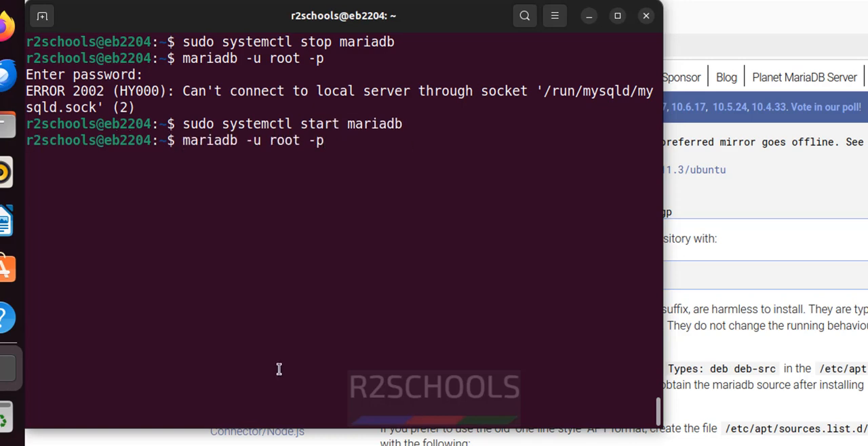
key(Return)
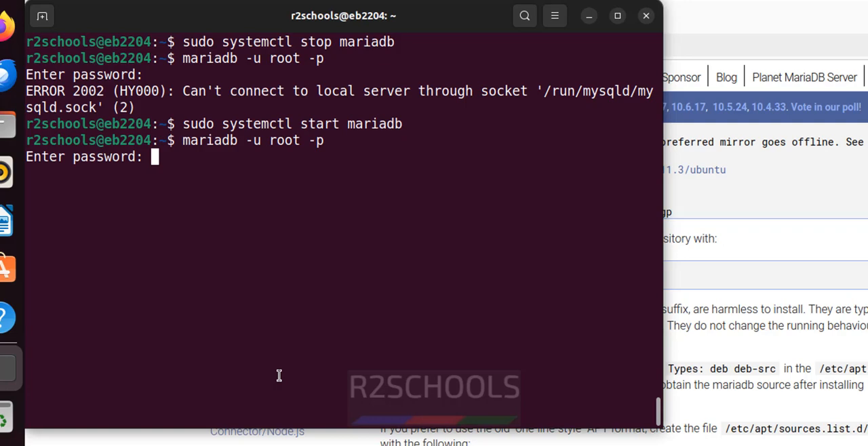
key(Return)
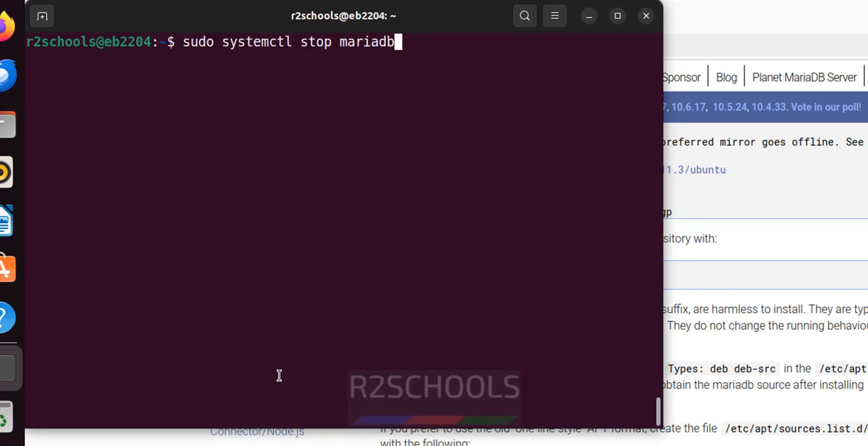
- Check sudo systemctl status mariadb, confirming active (running), then quit the report
key(BackSpace)
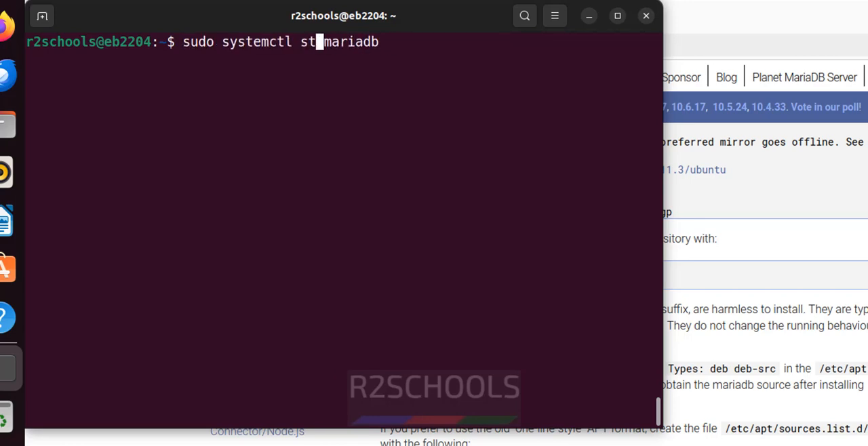
text(atus)
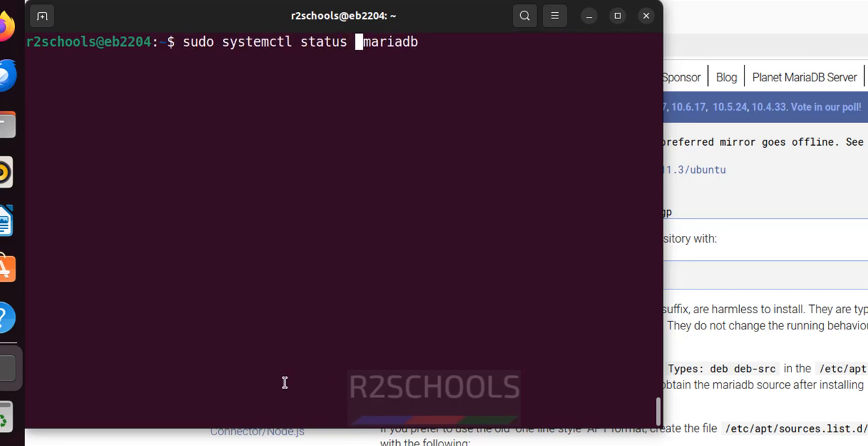
key(Return)
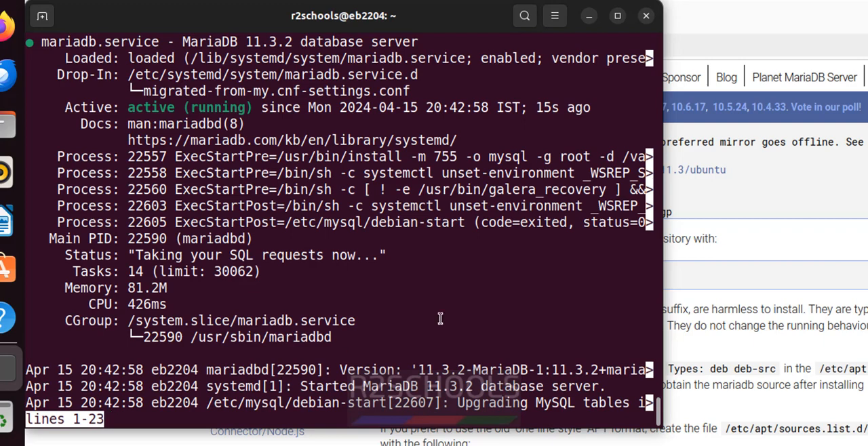
key(q)
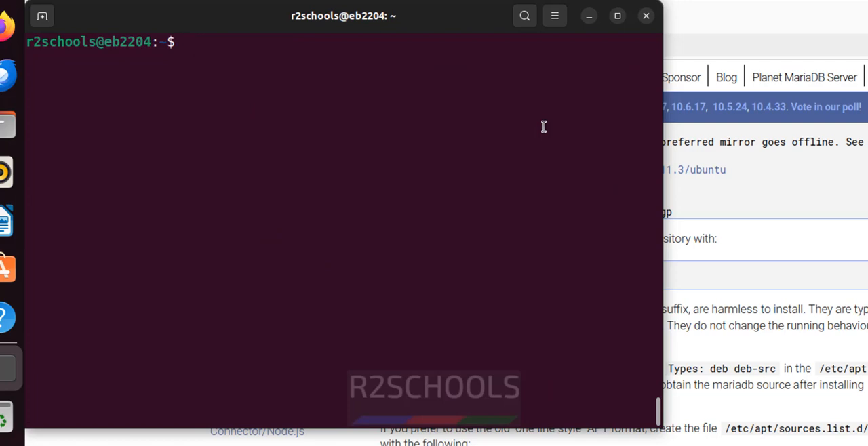
mouse_move(536, 148)
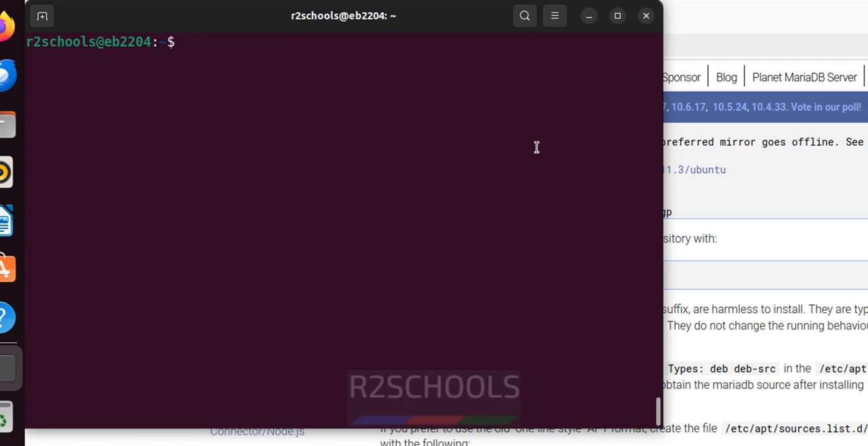
- Restart the MariaDB service with sudo systemctl restart mariadb
text(sudo systemc)
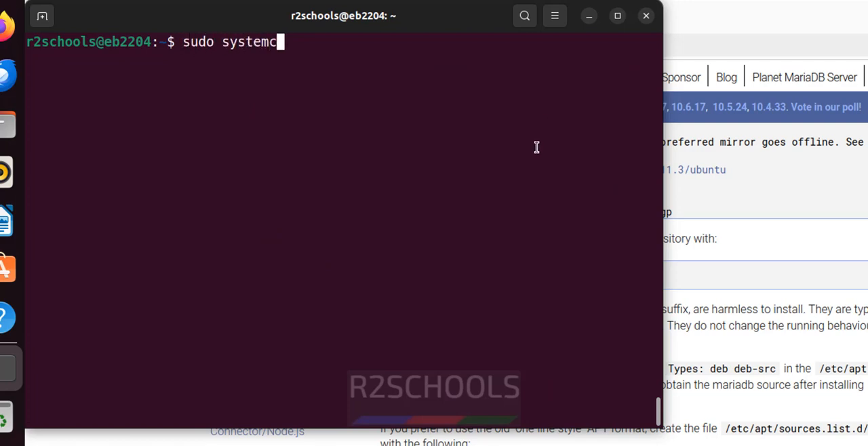
text(tl restart ma)
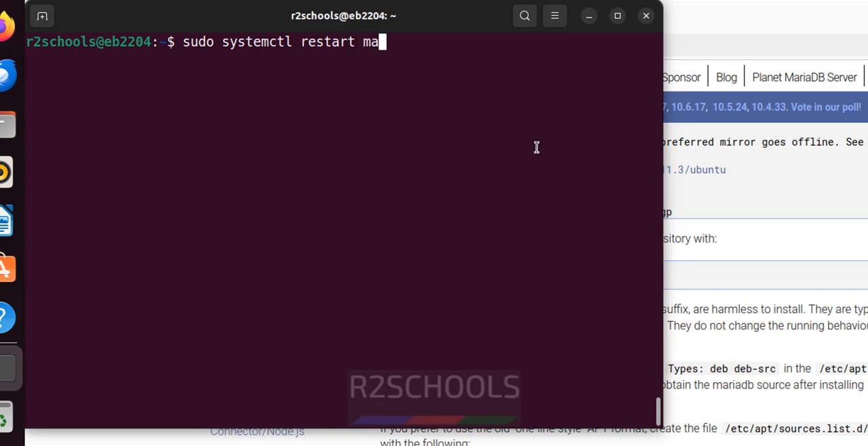
text(ria)
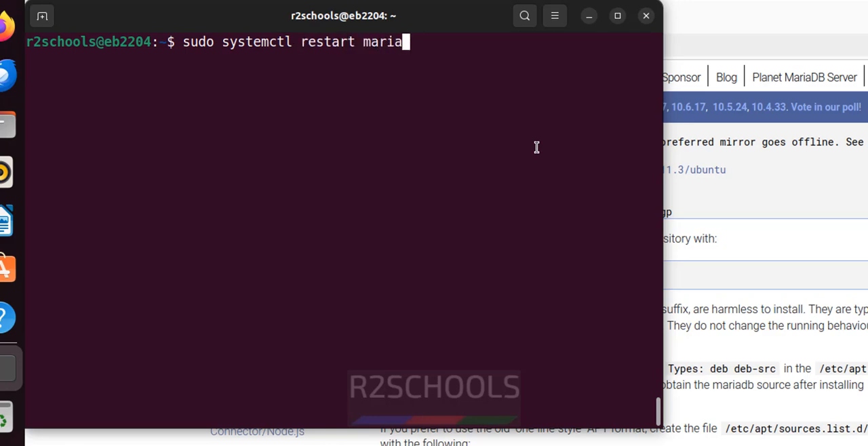
key(Return)
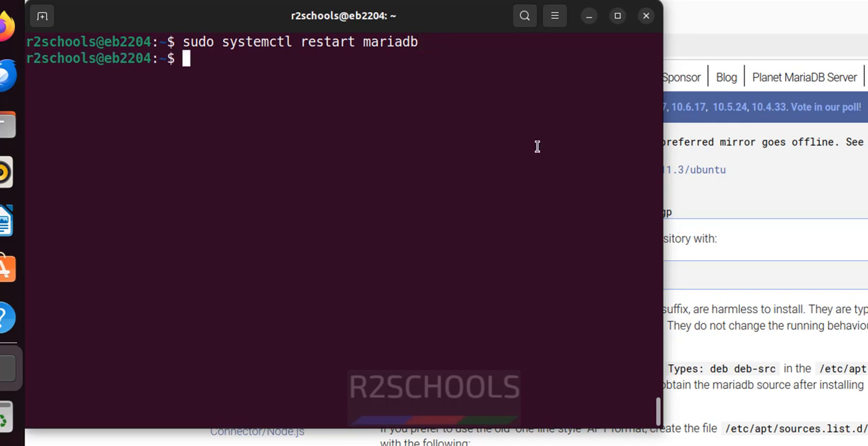